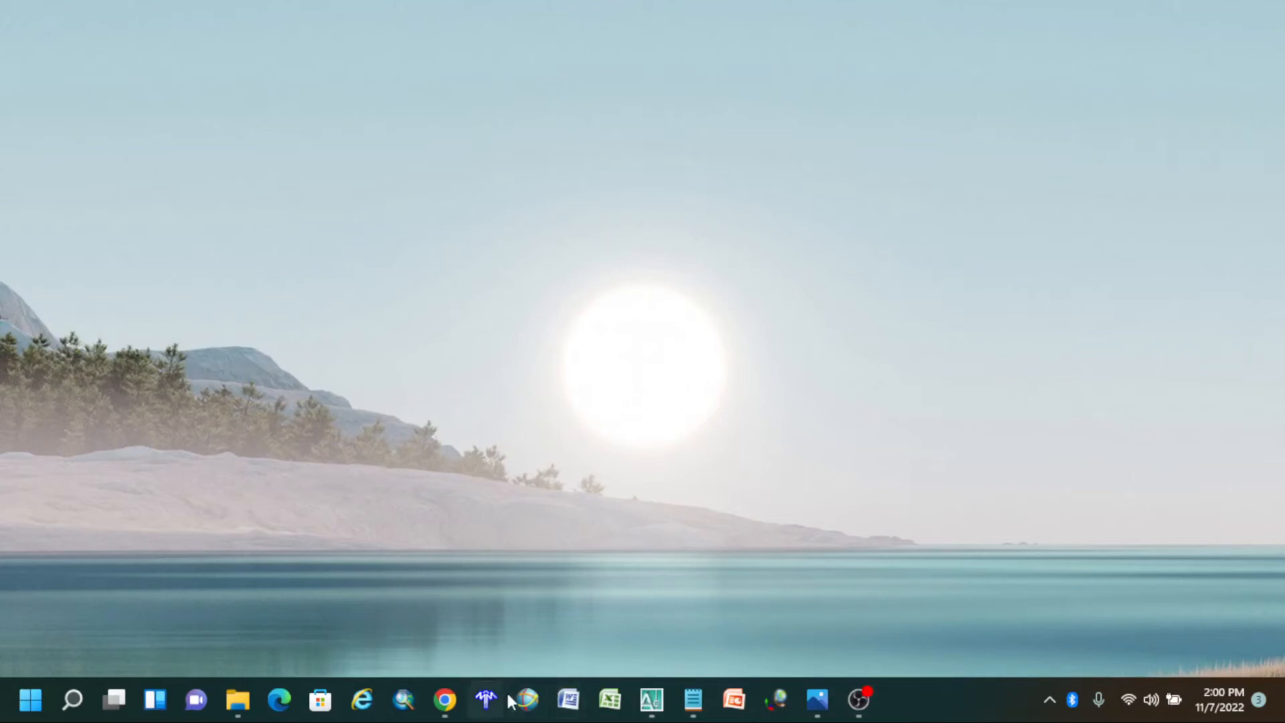
{"action": "mouse_move", "coordinate": [485, 700]}
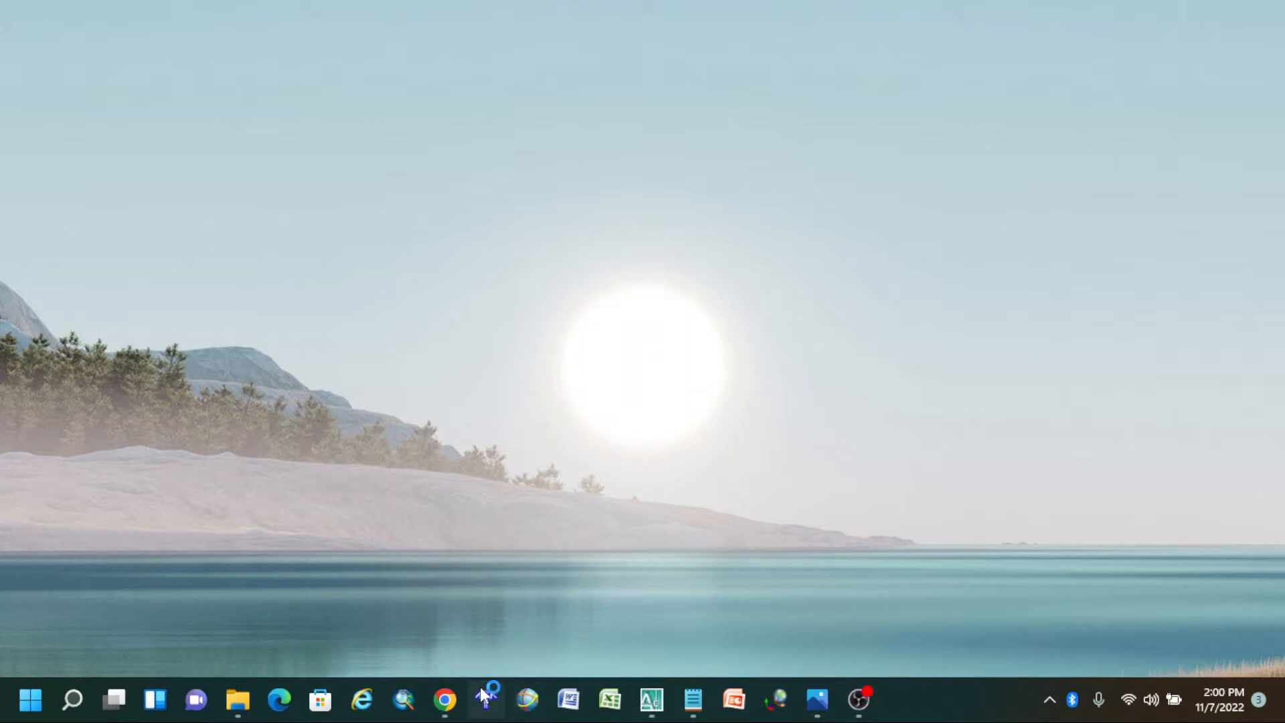
Launch Model Maker, dismiss the missing HASP key warning and run in demo mode.
{"action": "left_click", "coordinate": [485, 700]}
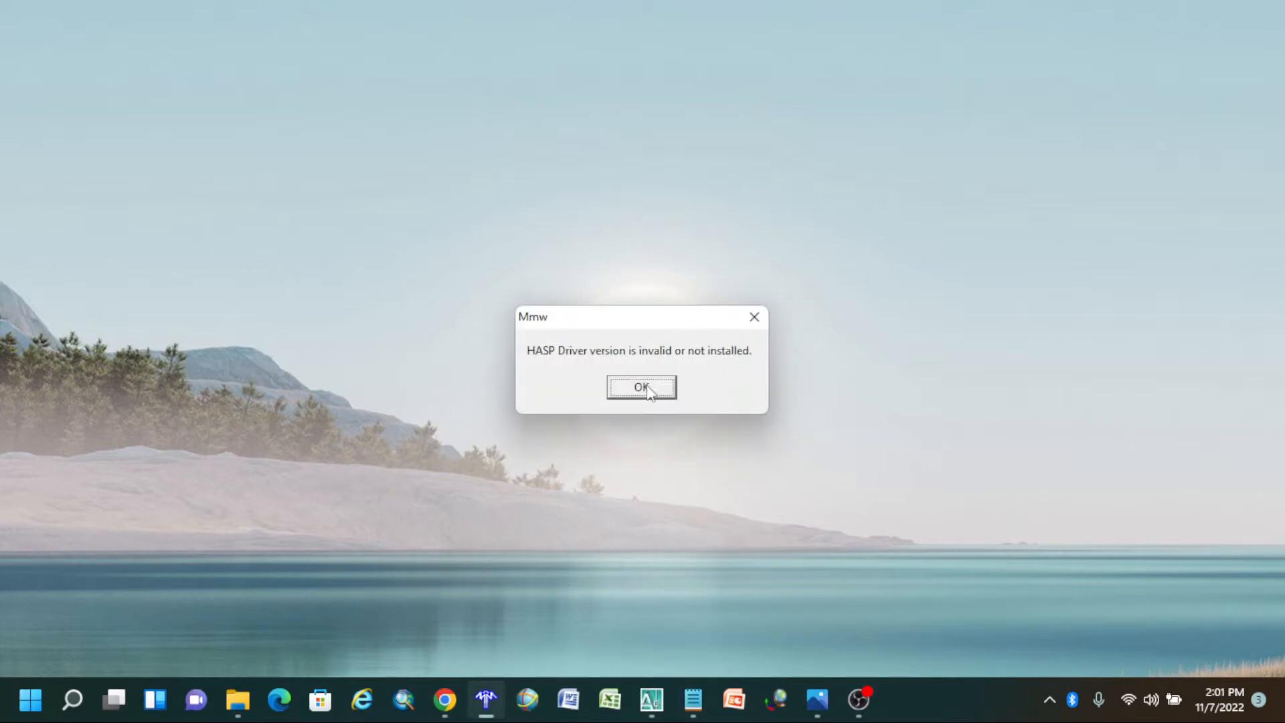
{"action": "left_click", "coordinate": [641, 387]}
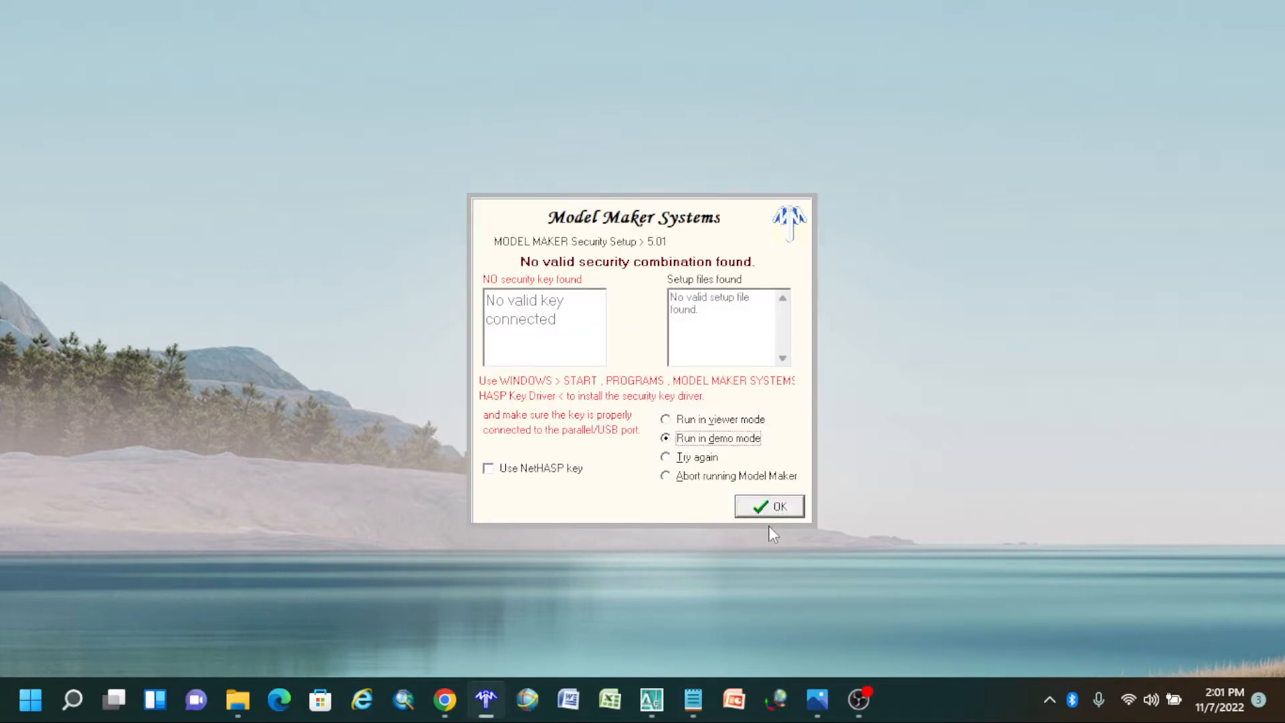
{"action": "left_click", "coordinate": [768, 505]}
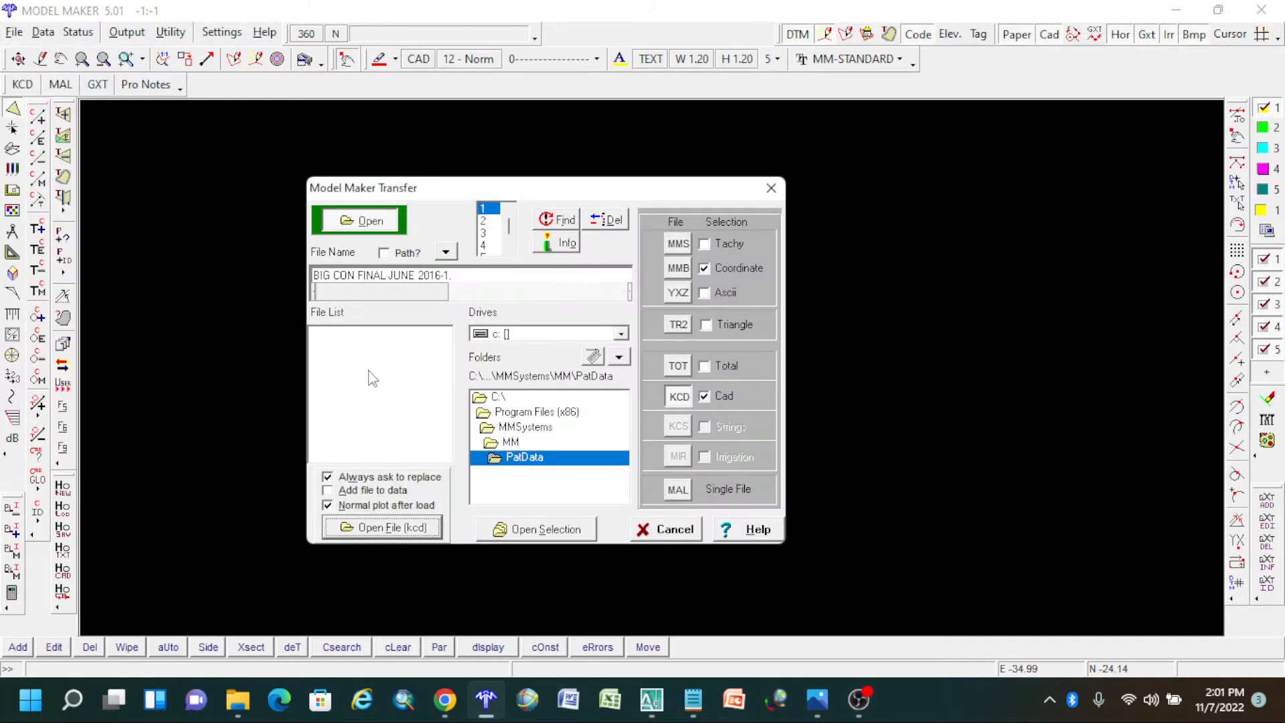
Browse to C:\Users\<user>\Downloads and load the BIG CON FINAL JUNE 2016-1 drawing.
{"action": "left_click", "coordinate": [619, 333]}
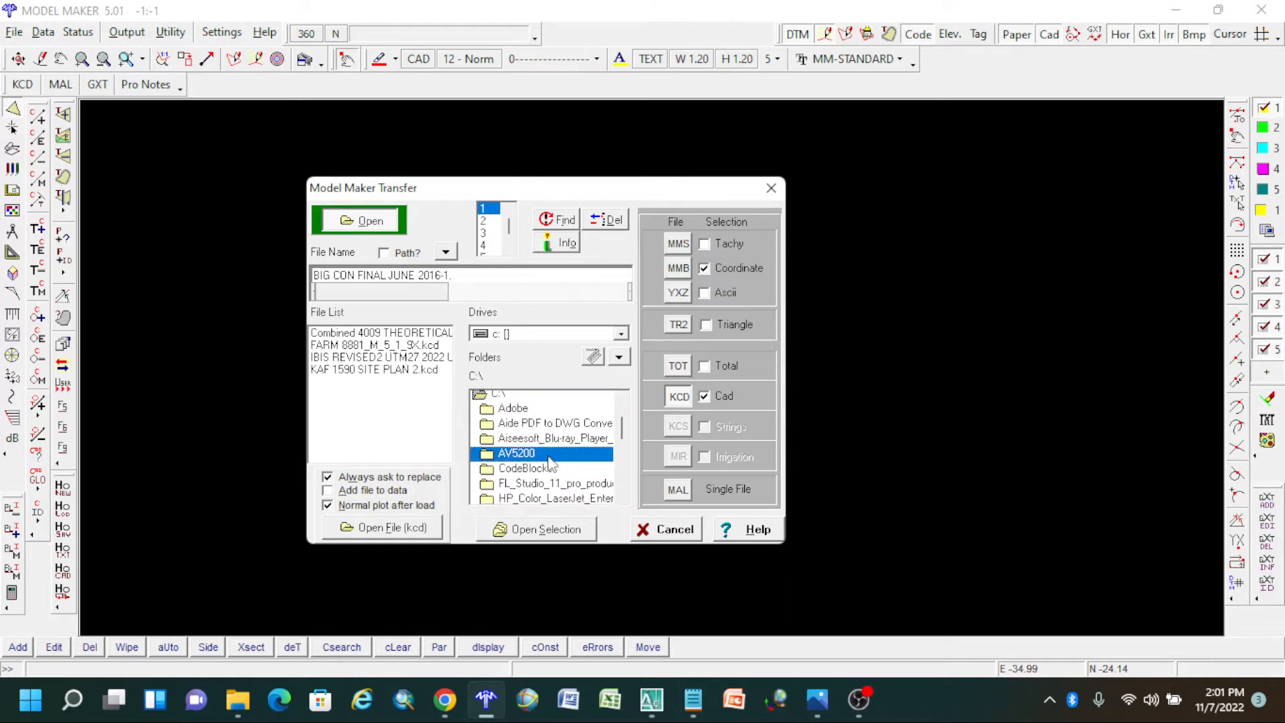
{"action": "scroll", "scroll_direction": "down", "scroll_amount": 3}
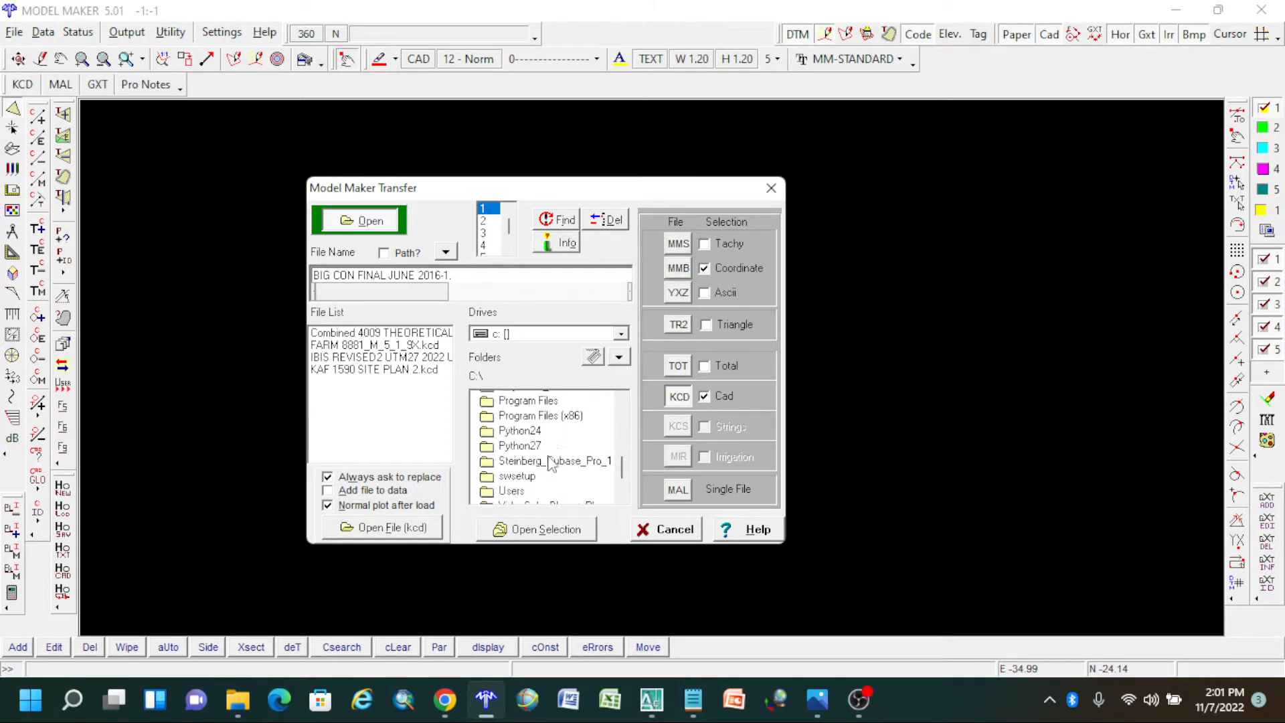
{"action": "double_click", "coordinate": [510, 490]}
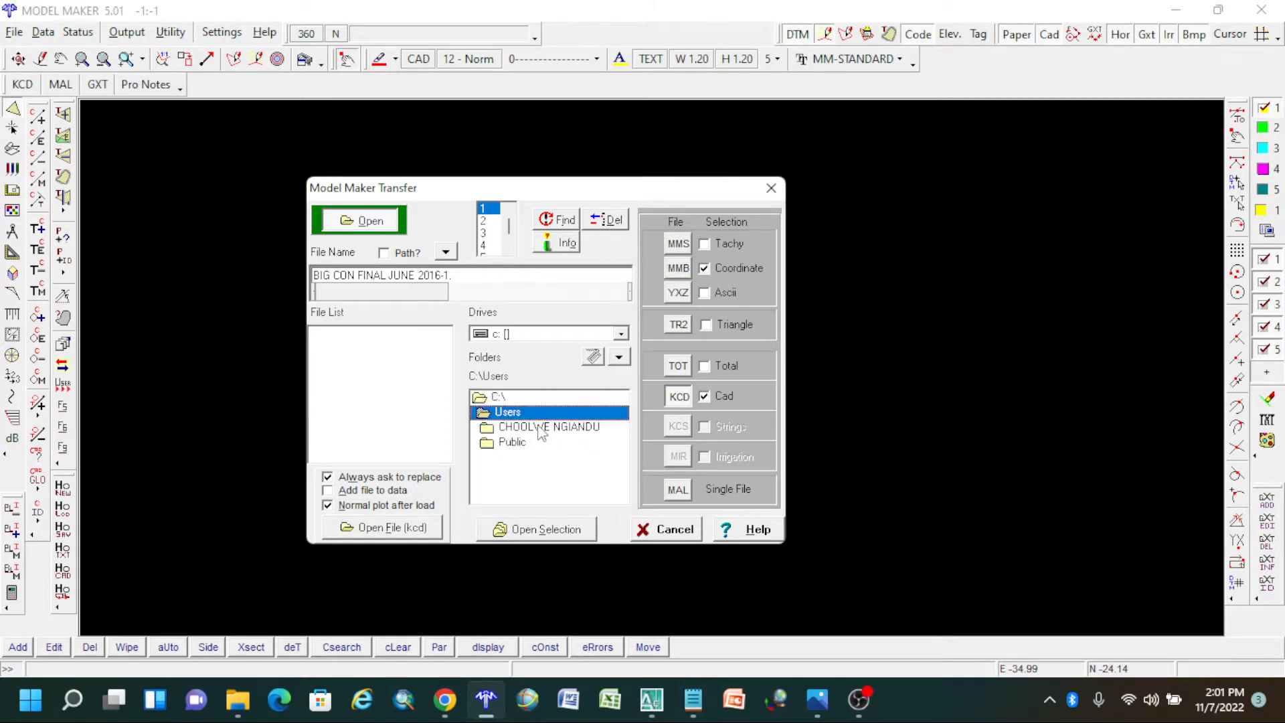
{"action": "double_click", "coordinate": [549, 425]}
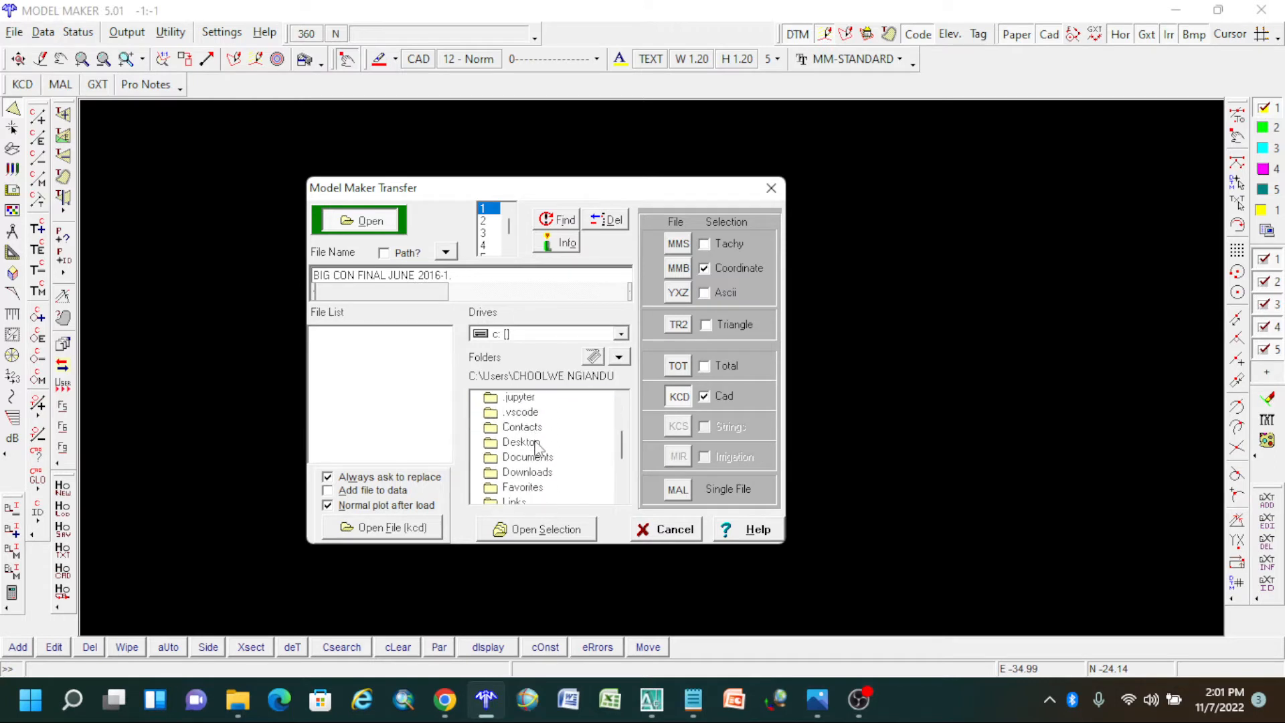
{"action": "mouse_move", "coordinate": [533, 479]}
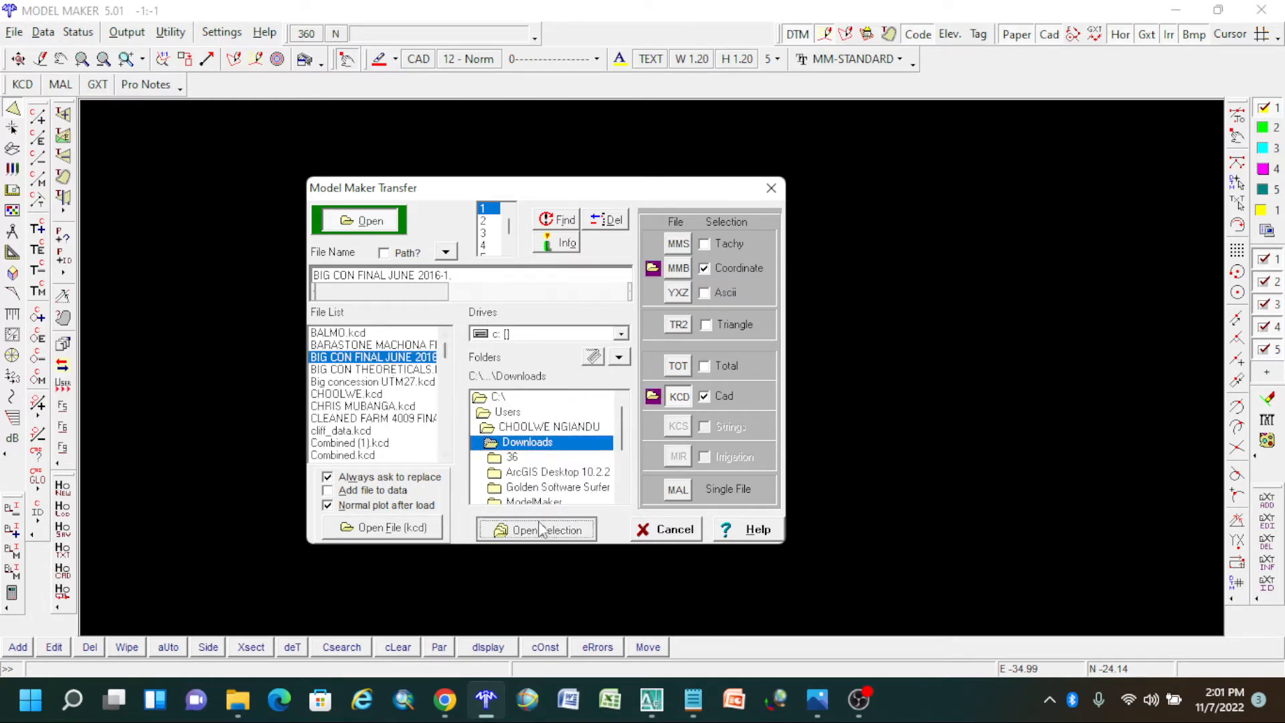
{"action": "left_click", "coordinate": [537, 530]}
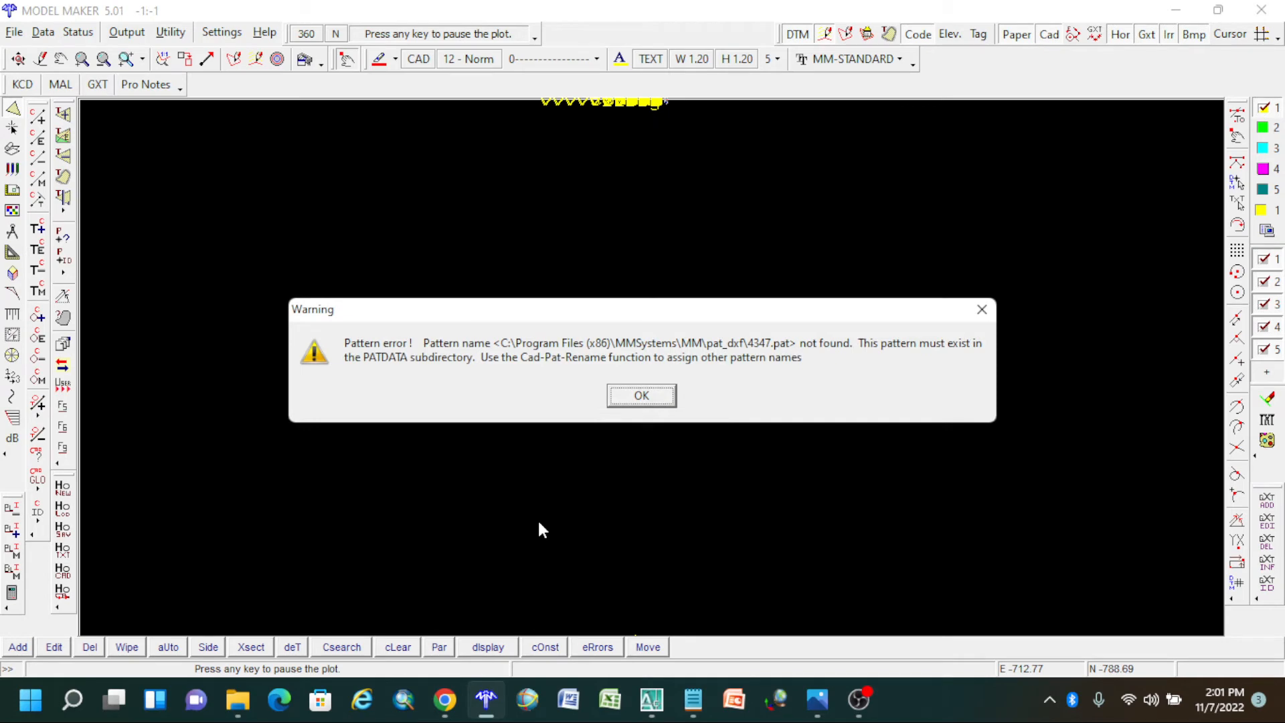
{"action": "mouse_move", "coordinate": [766, 217]}
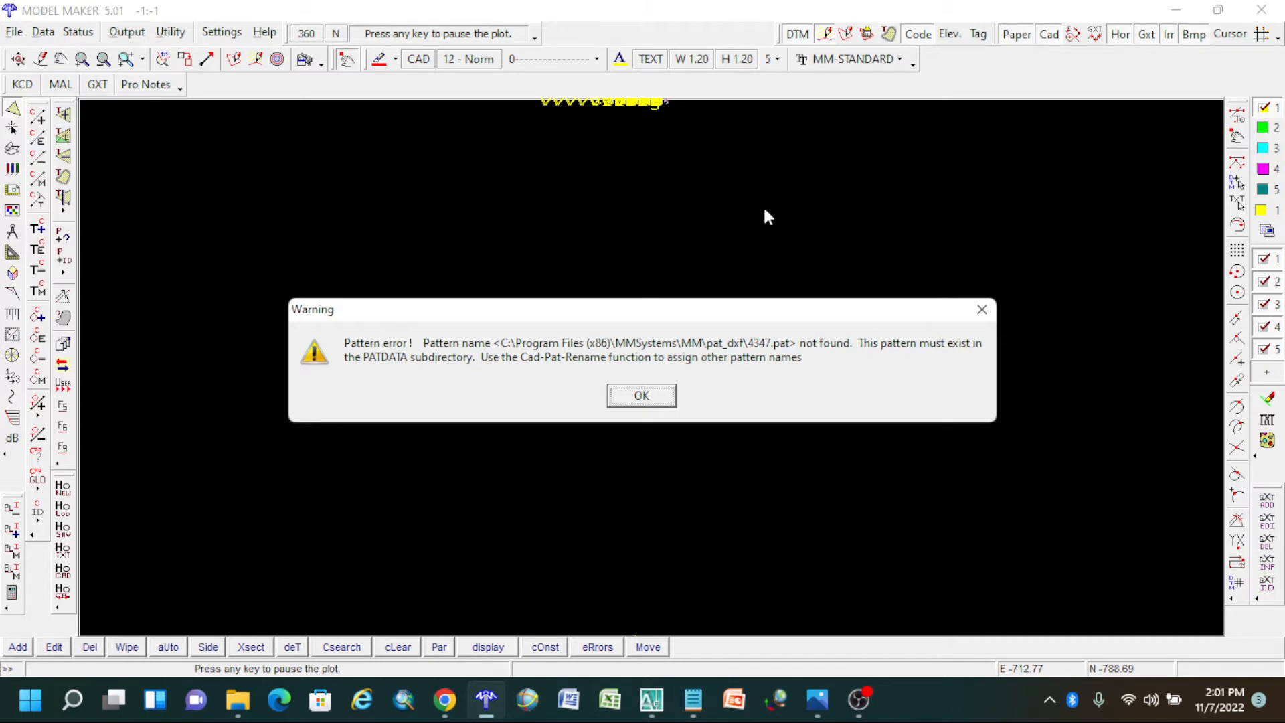
Dismiss the pattern and HASP warnings and continue in demo mode until the map plots.
{"action": "left_click", "coordinate": [641, 395]}
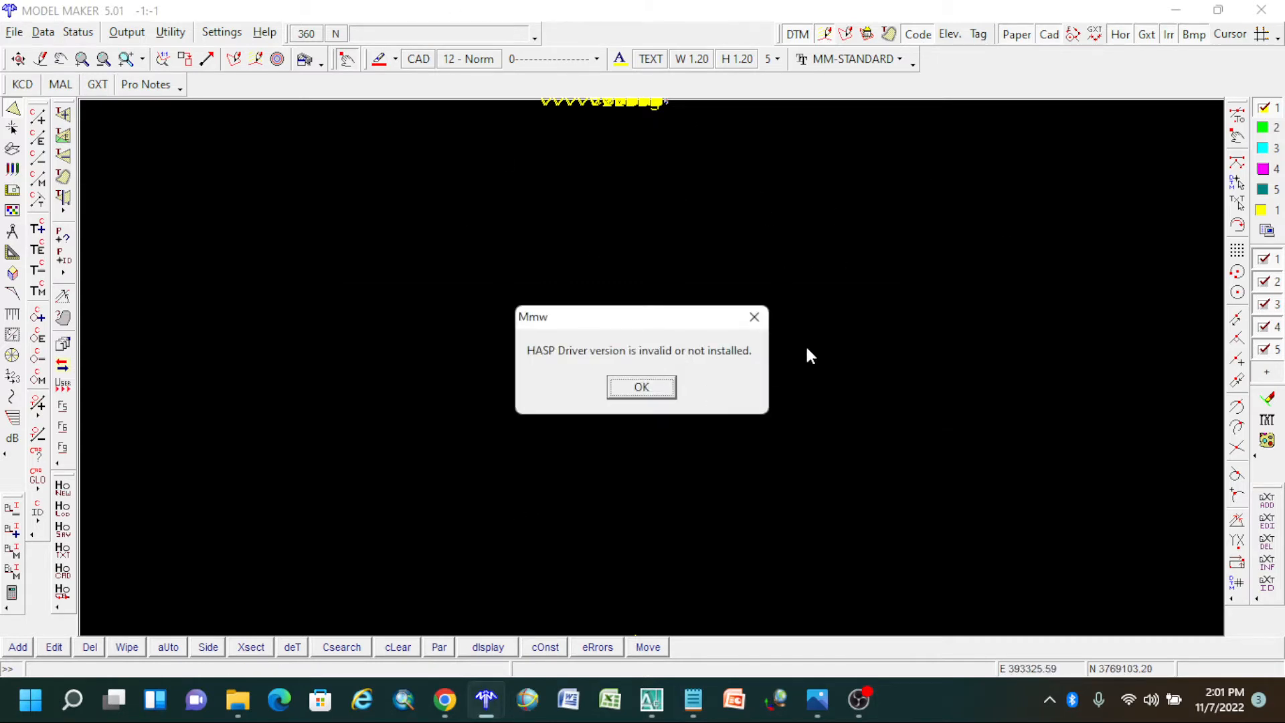
{"action": "left_click", "coordinate": [641, 387]}
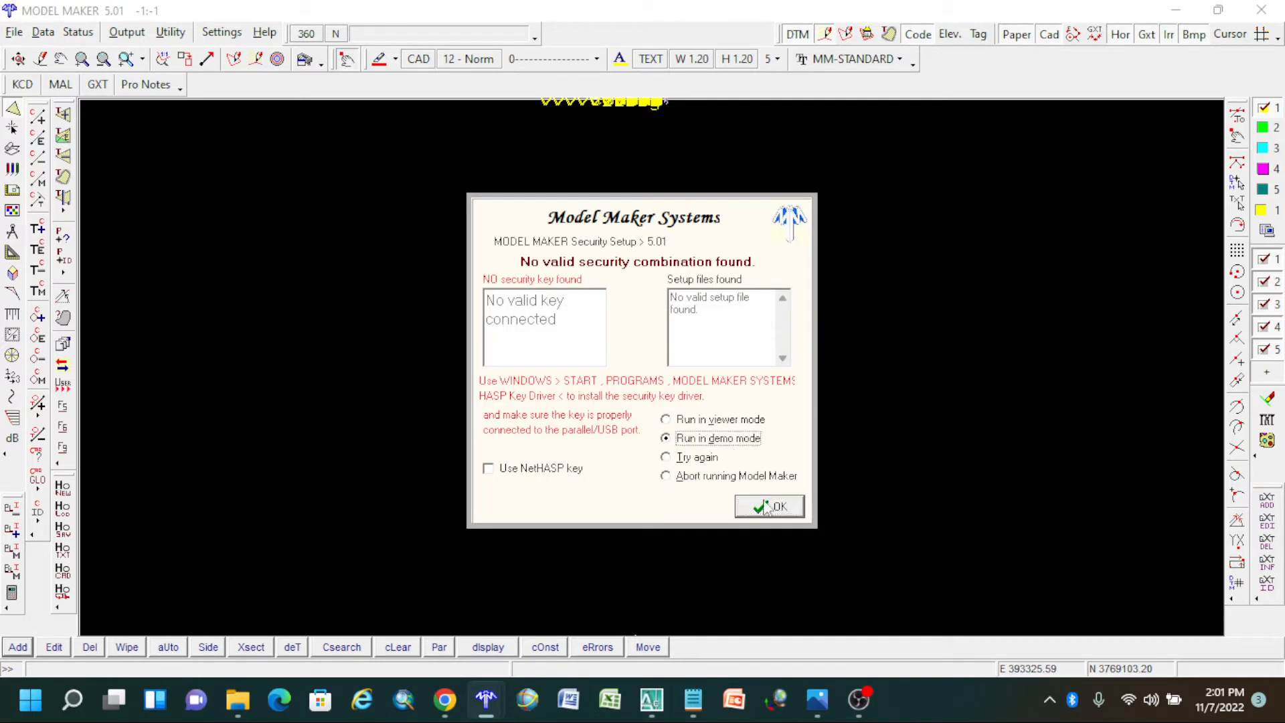
{"action": "left_click", "coordinate": [768, 506]}
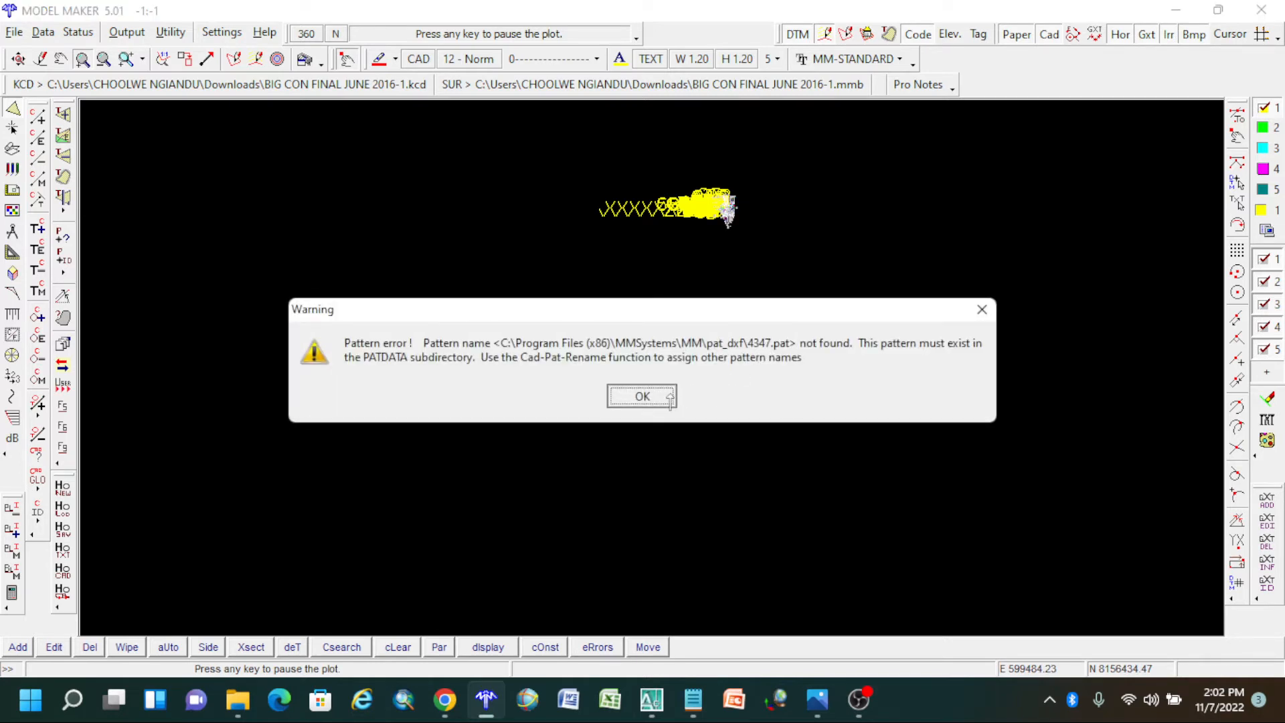
{"action": "left_click", "coordinate": [641, 396]}
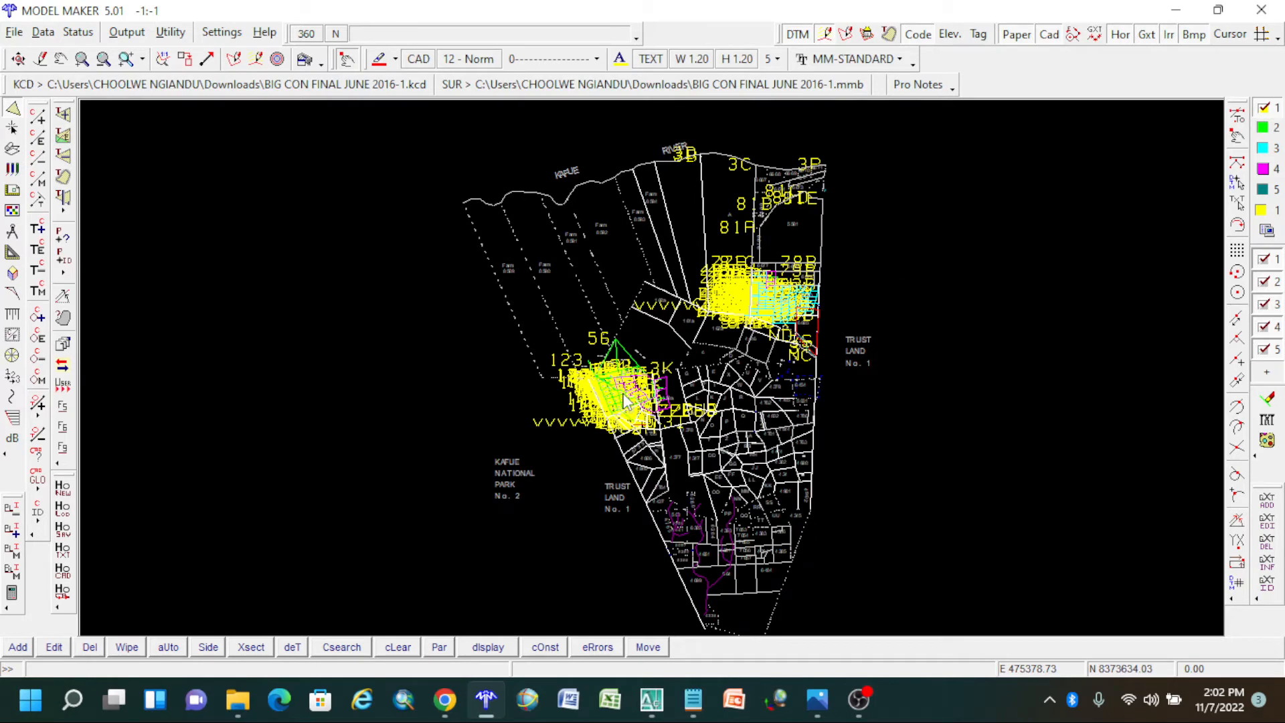
{"action": "mouse_move", "coordinate": [610, 418]}
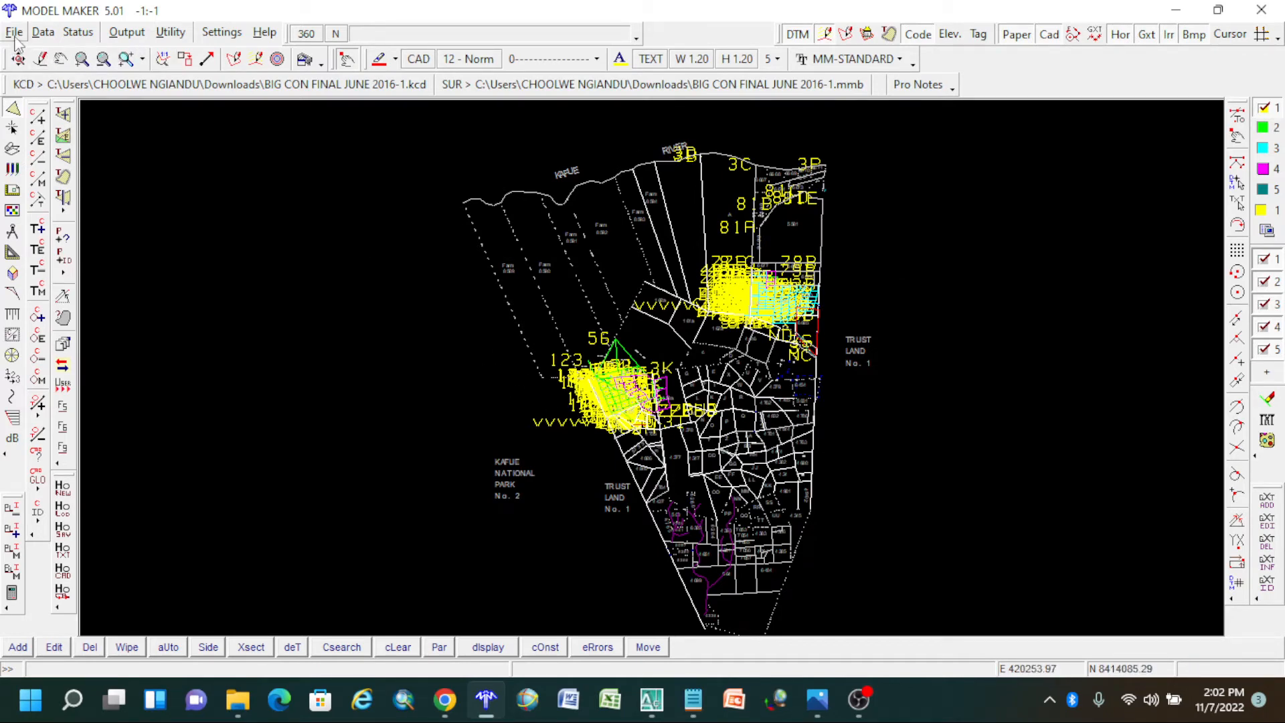
{"action": "mouse_move", "coordinate": [12, 170]}
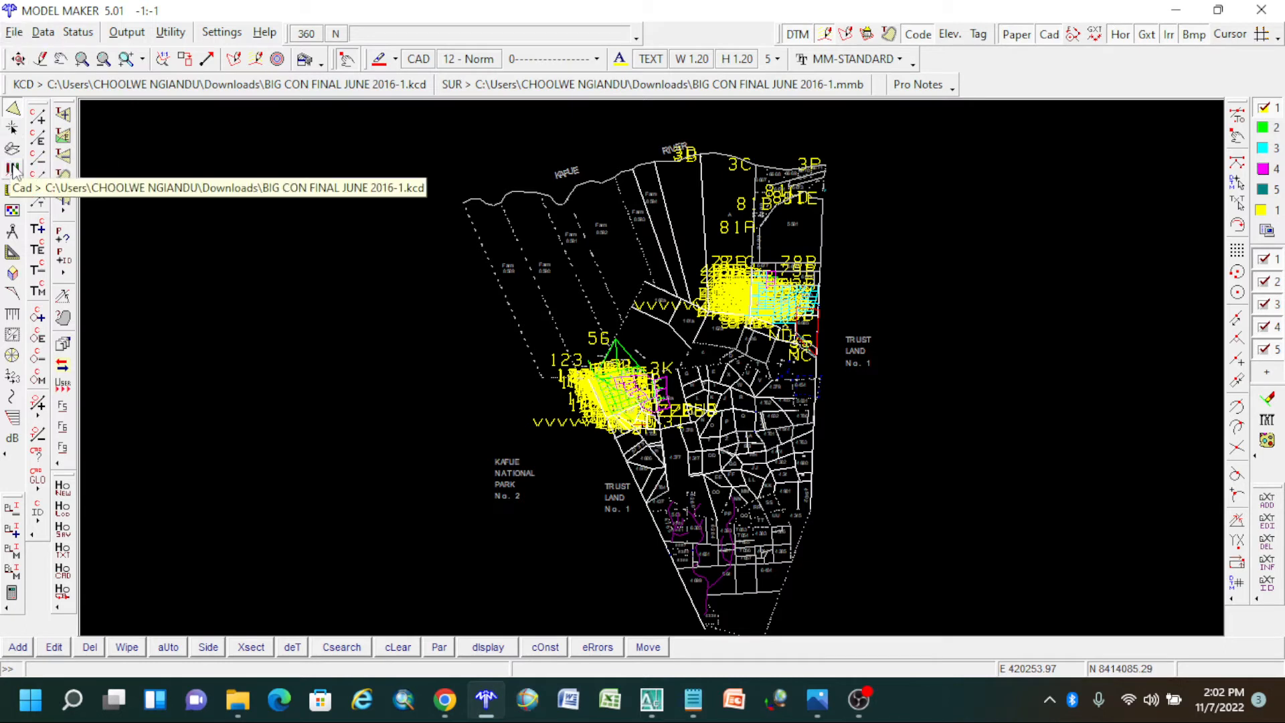
Switch to the Cad commands and show the Patt pattern command set.
{"action": "left_click", "coordinate": [12, 170]}
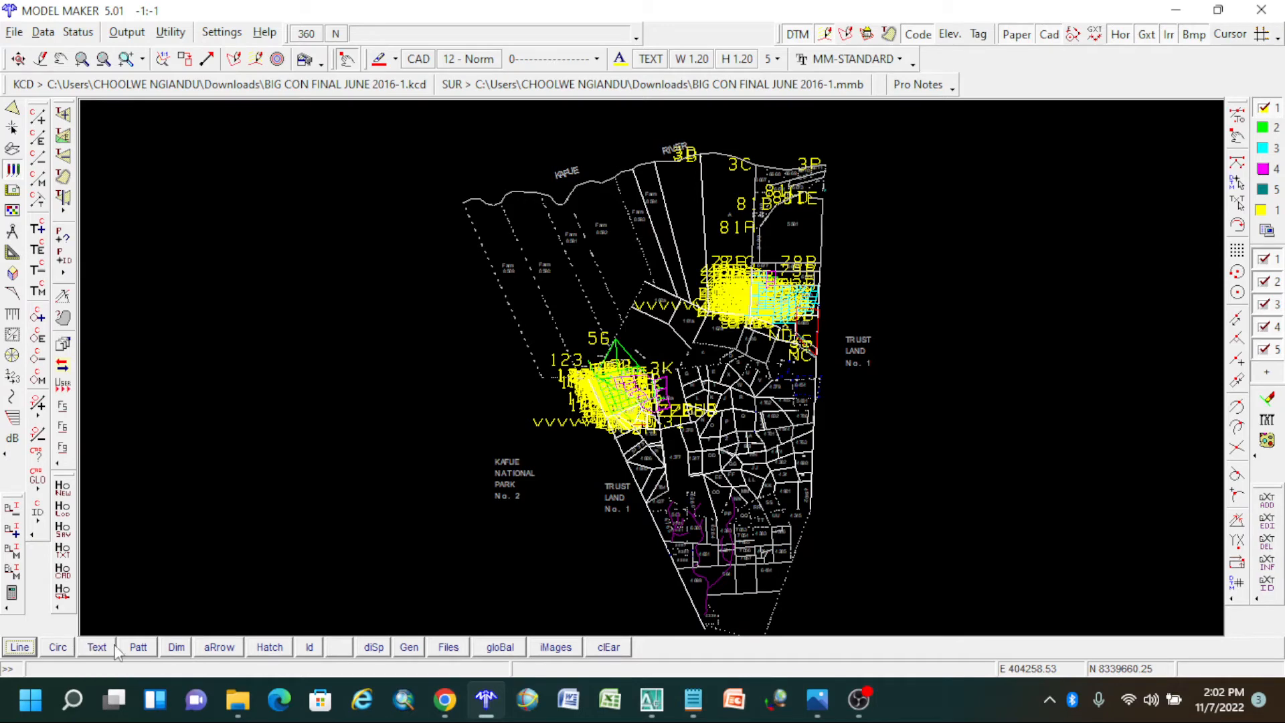
{"action": "mouse_move", "coordinate": [138, 648]}
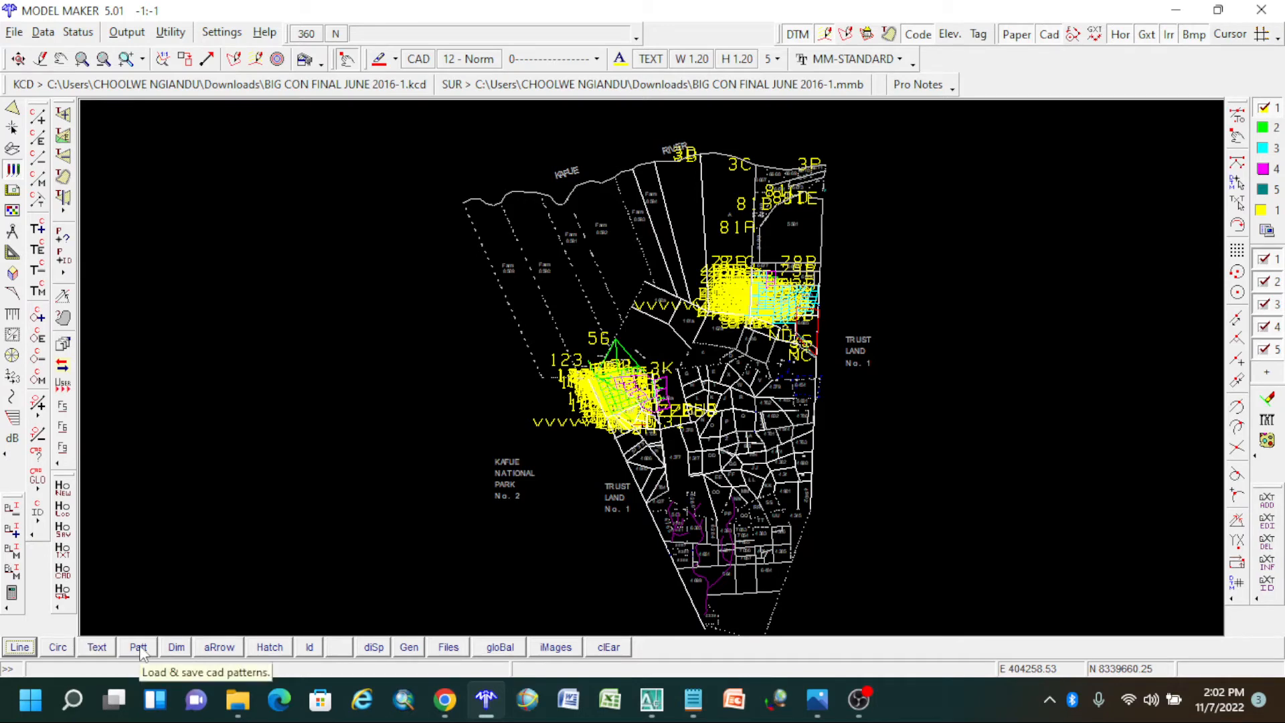
{"action": "left_click", "coordinate": [138, 648]}
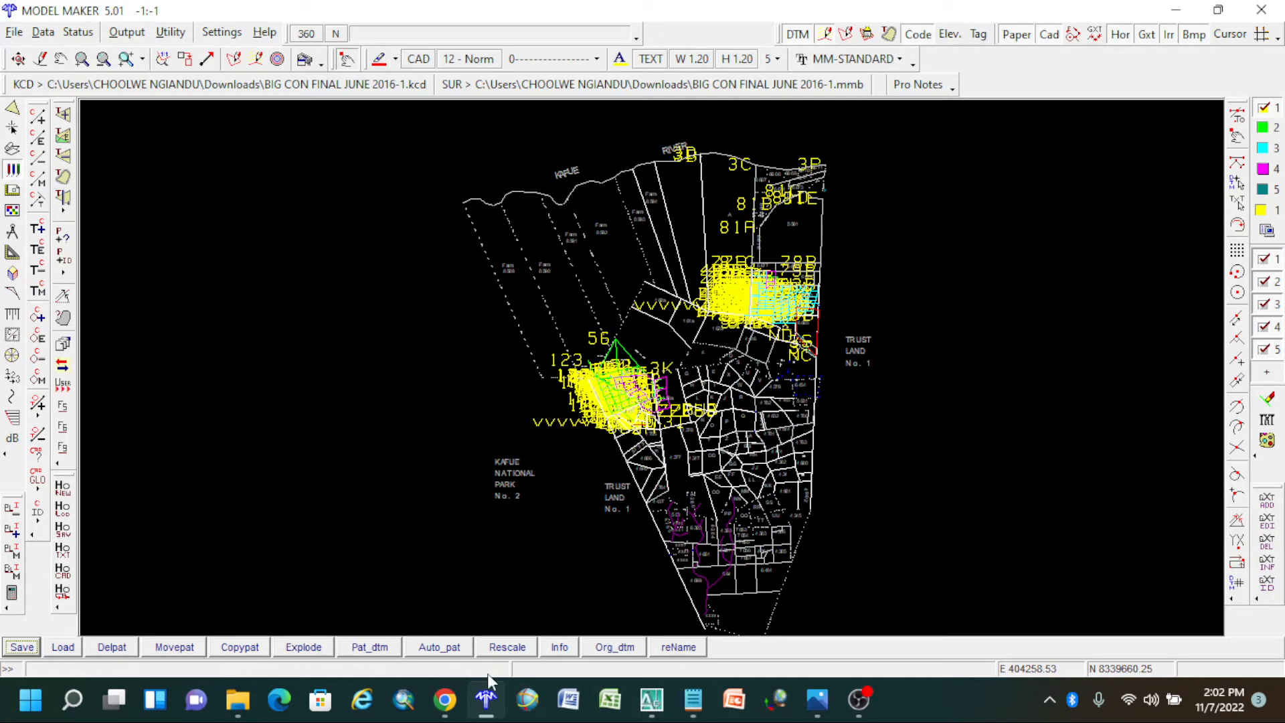
{"action": "mouse_move", "coordinate": [677, 647]}
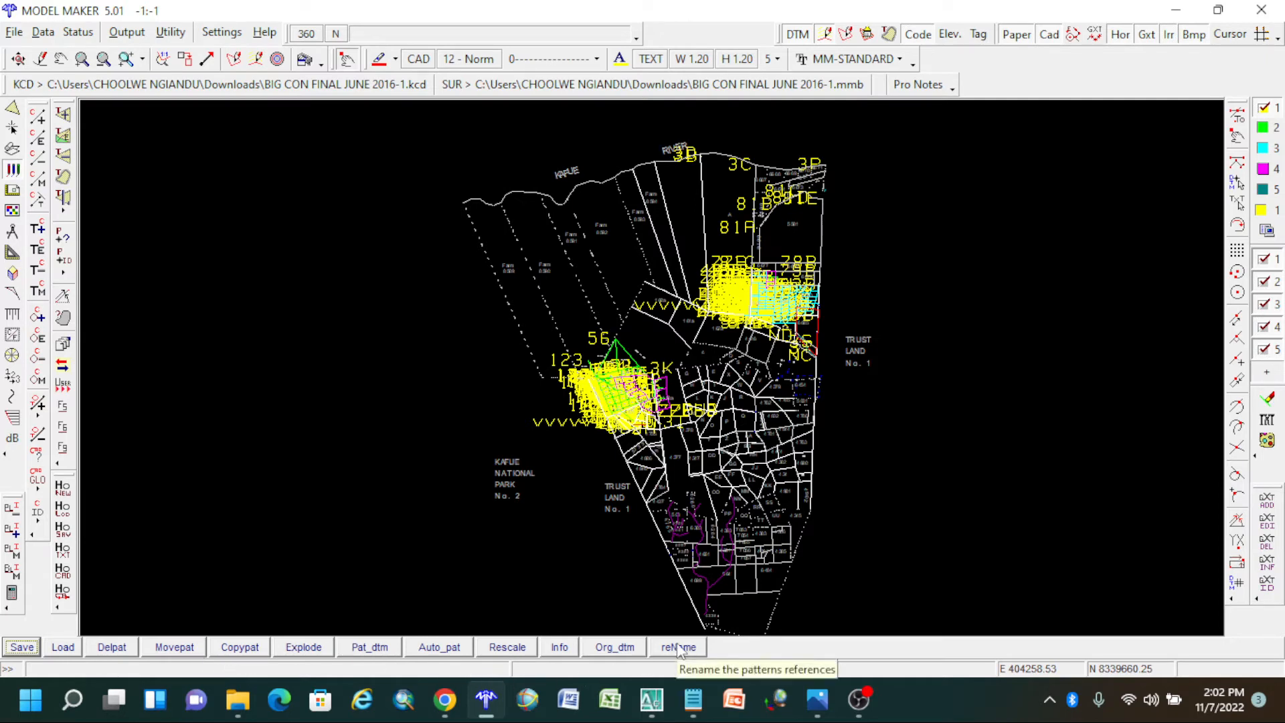
Bring up the reName patterns window listing 4347, HH and VectorDraw as missing.
{"action": "left_click", "coordinate": [678, 646]}
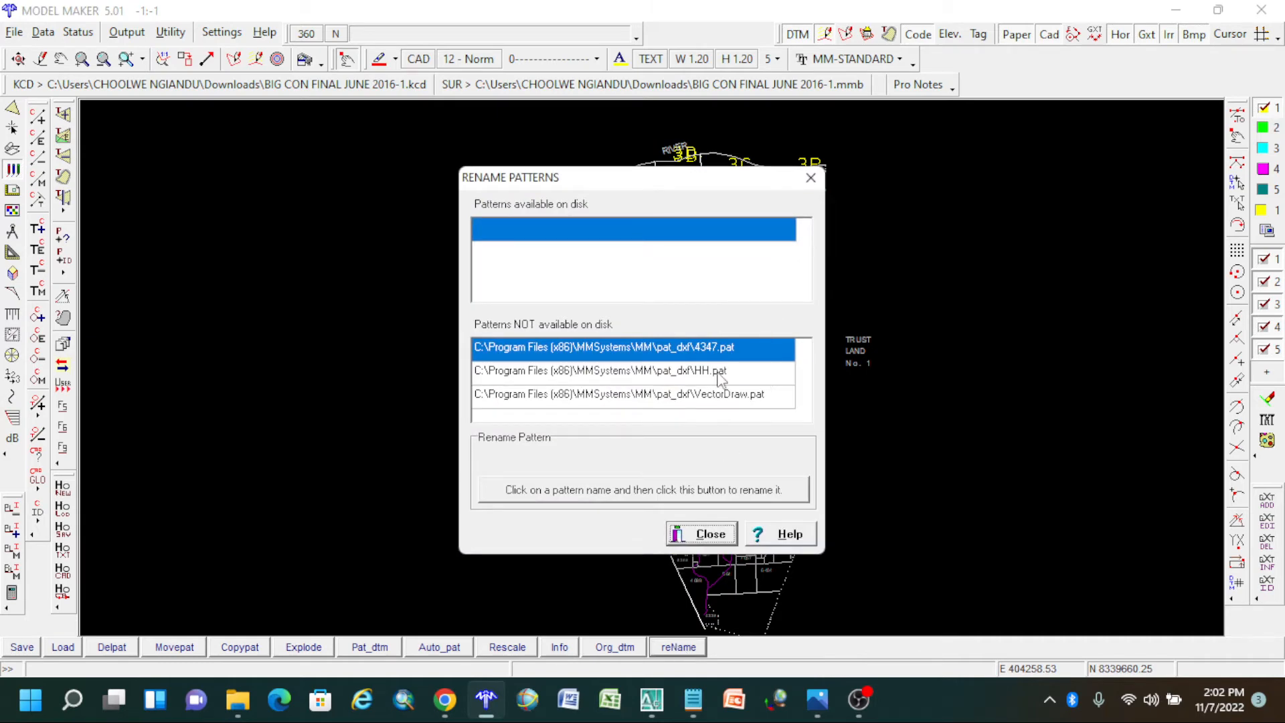
{"action": "mouse_move", "coordinate": [682, 359]}
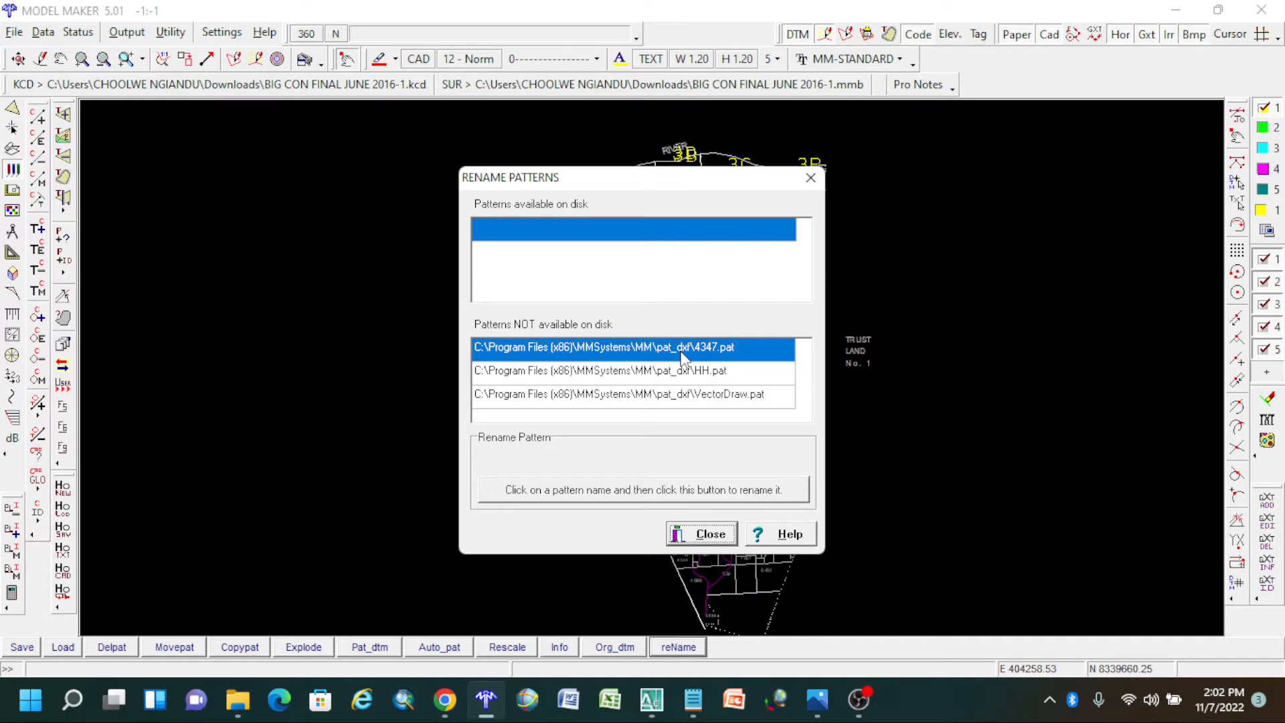
{"action": "mouse_move", "coordinate": [678, 366]}
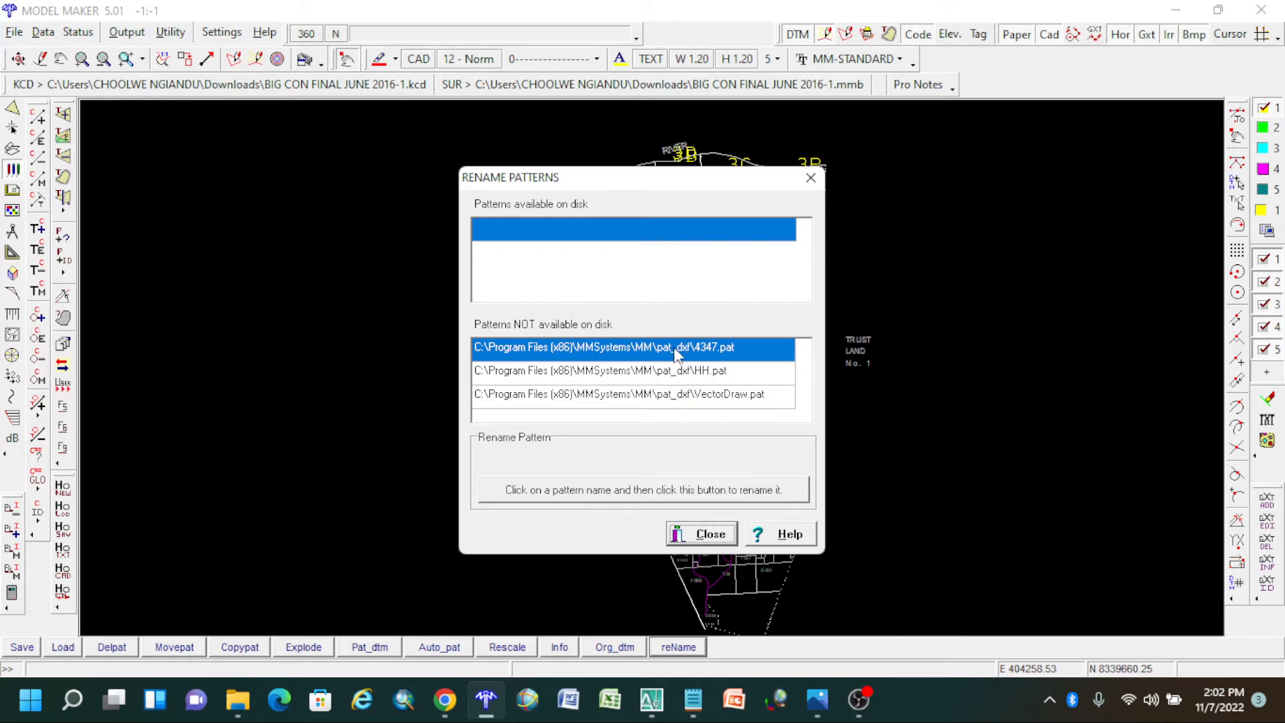
{"action": "mouse_move", "coordinate": [718, 384]}
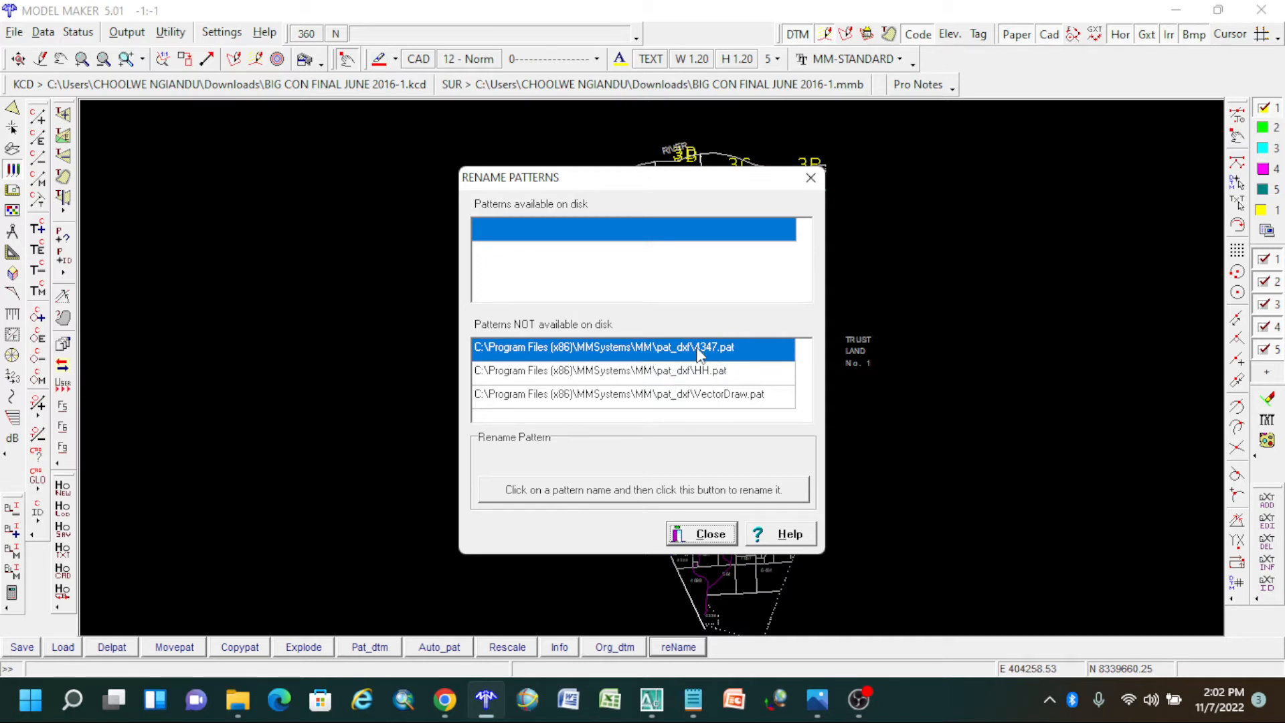
Point the 4347 pattern to the _temp_ file in the MM\PatData folder.
{"action": "left_click", "coordinate": [630, 347]}
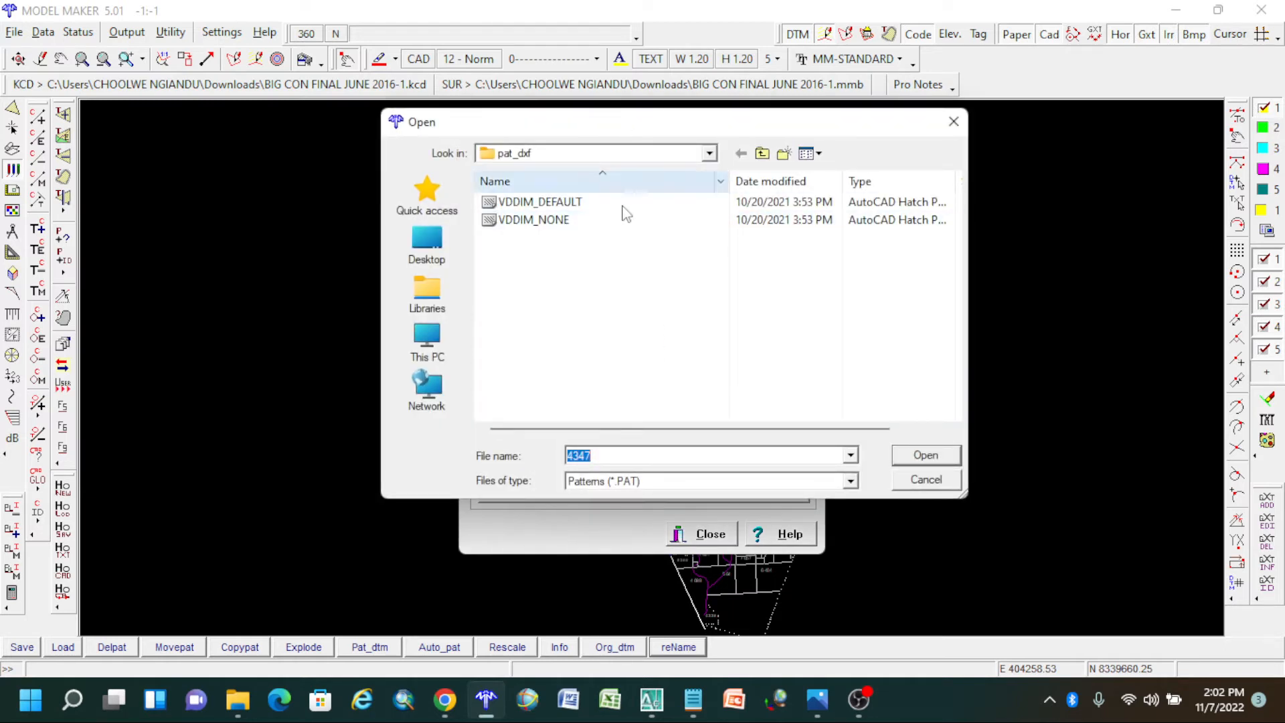
{"action": "mouse_move", "coordinate": [707, 159]}
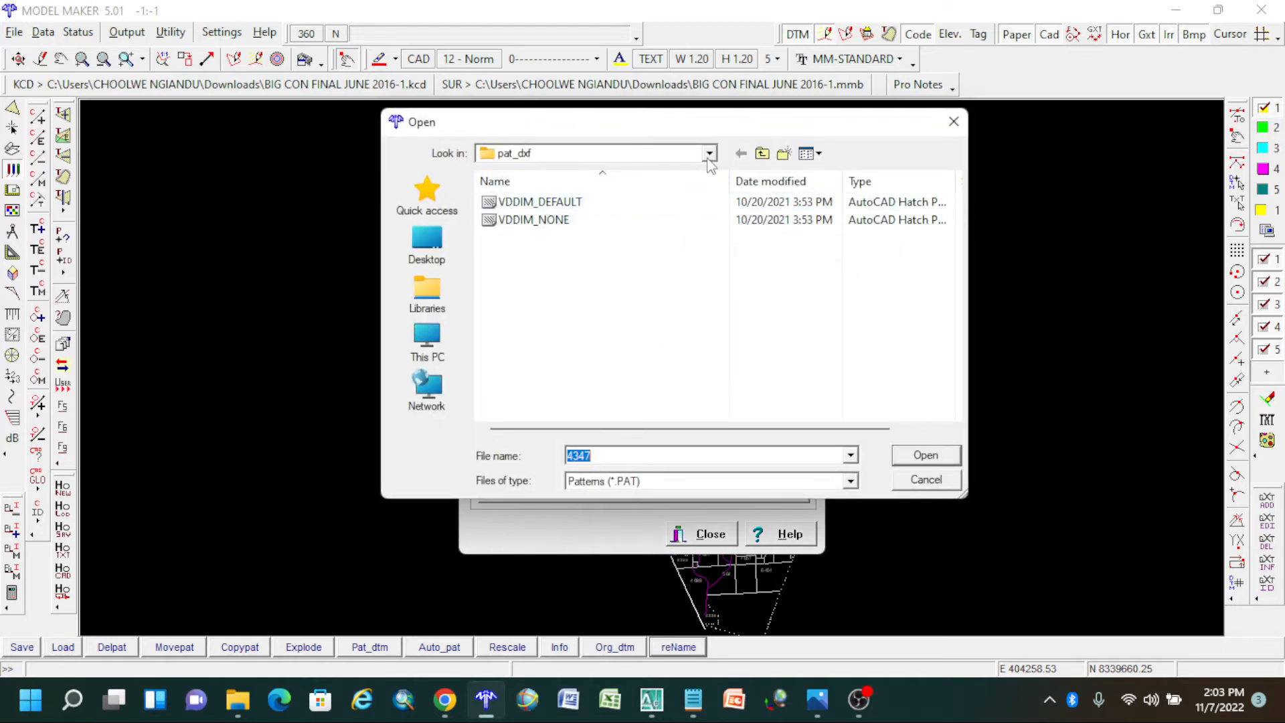
{"action": "left_click", "coordinate": [708, 153]}
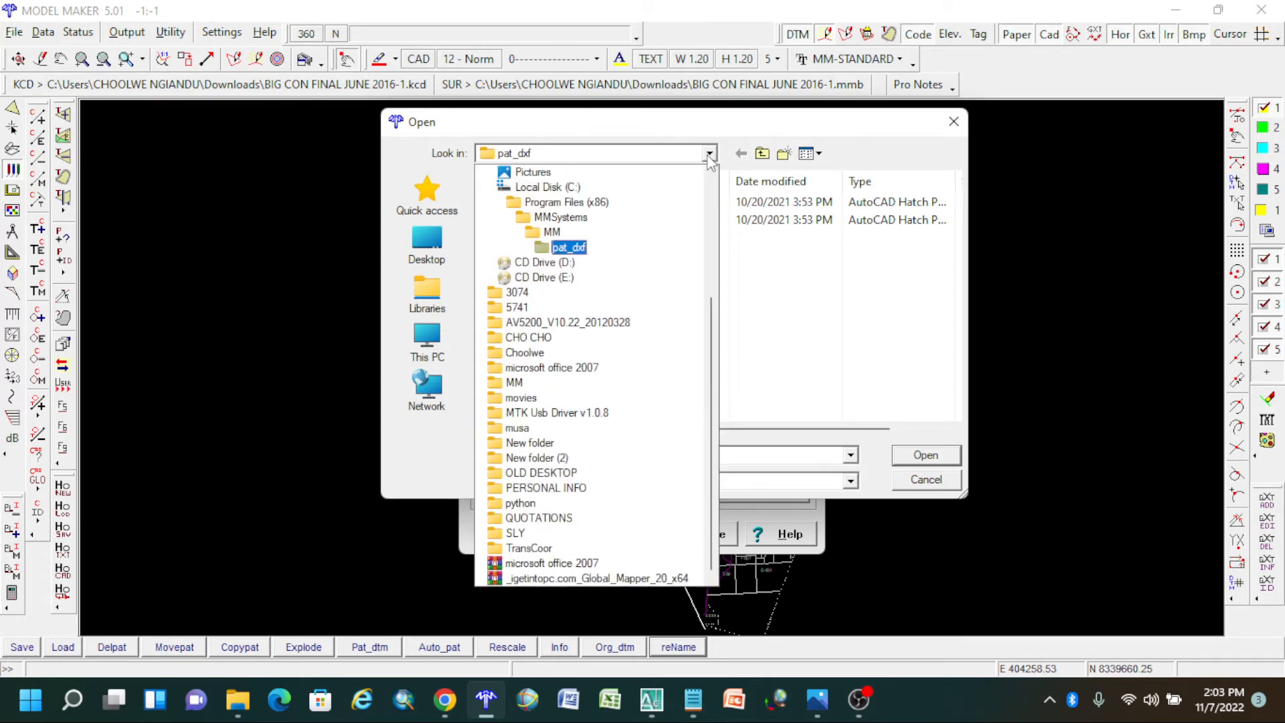
{"action": "left_click", "coordinate": [540, 262]}
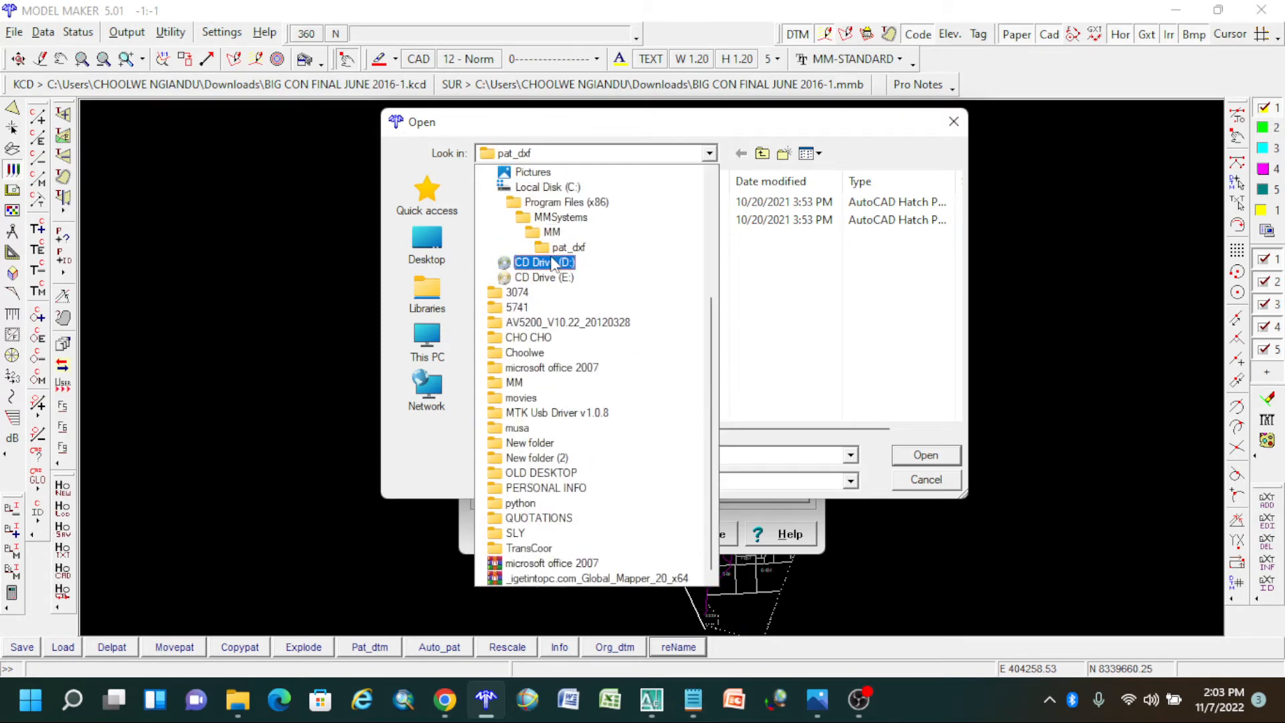
{"action": "left_click", "coordinate": [553, 231]}
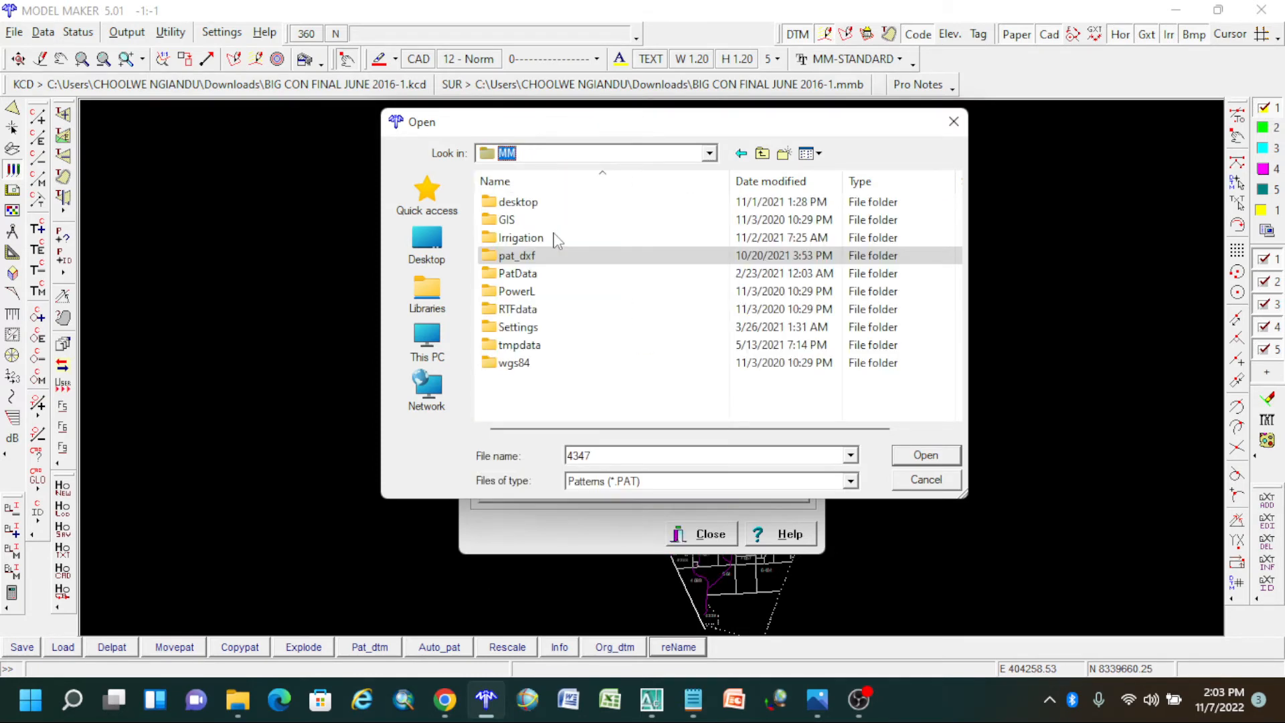
{"action": "mouse_move", "coordinate": [545, 273]}
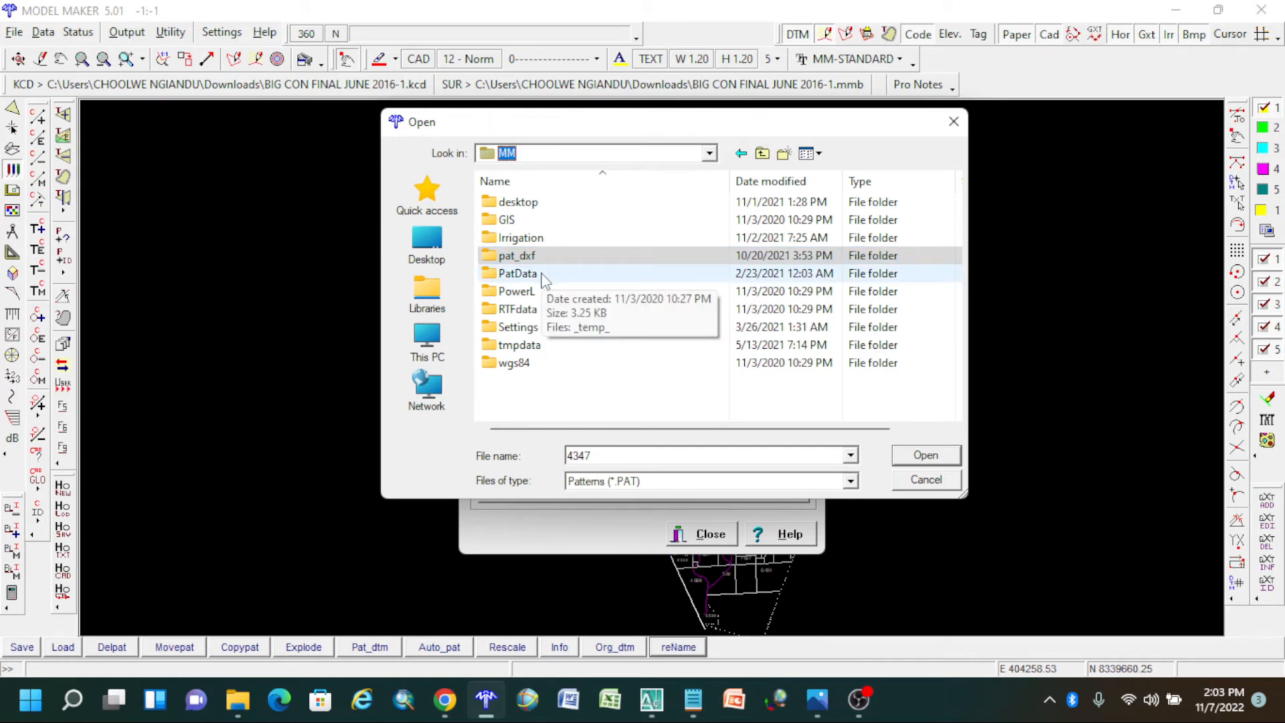
{"action": "double_click", "coordinate": [518, 273]}
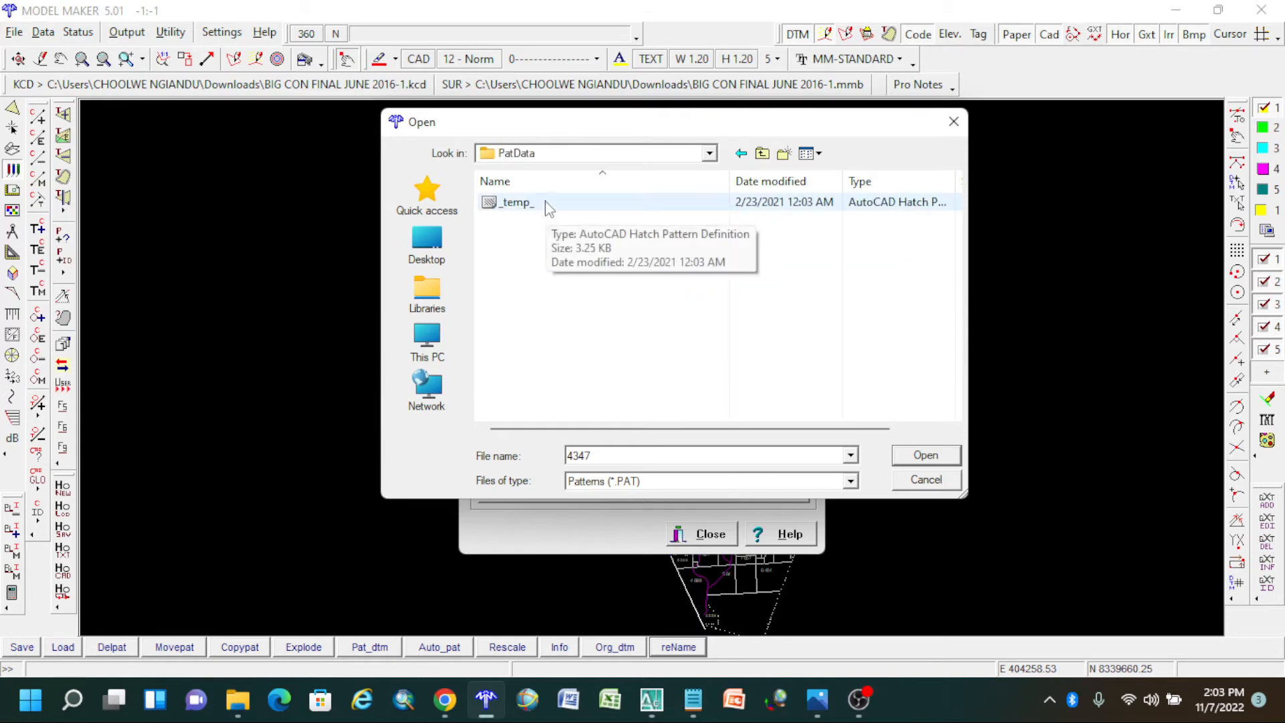
{"action": "left_click", "coordinate": [514, 202]}
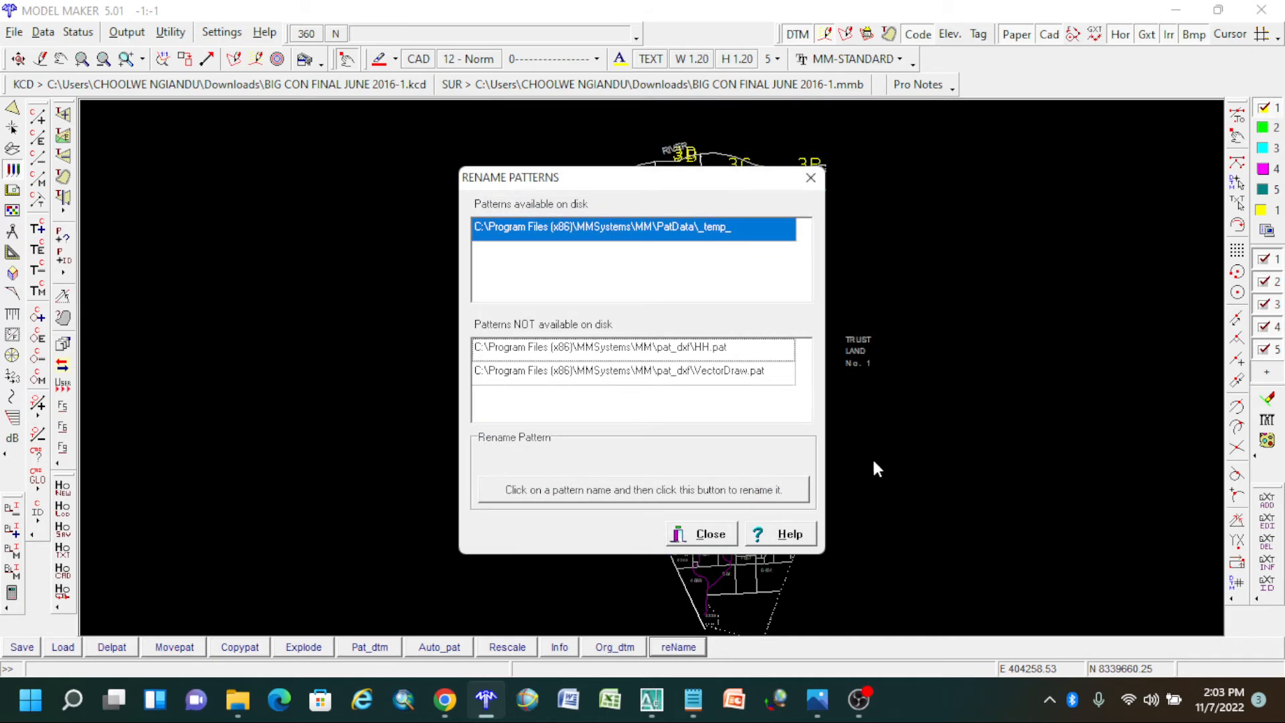
{"action": "mouse_move", "coordinate": [696, 356]}
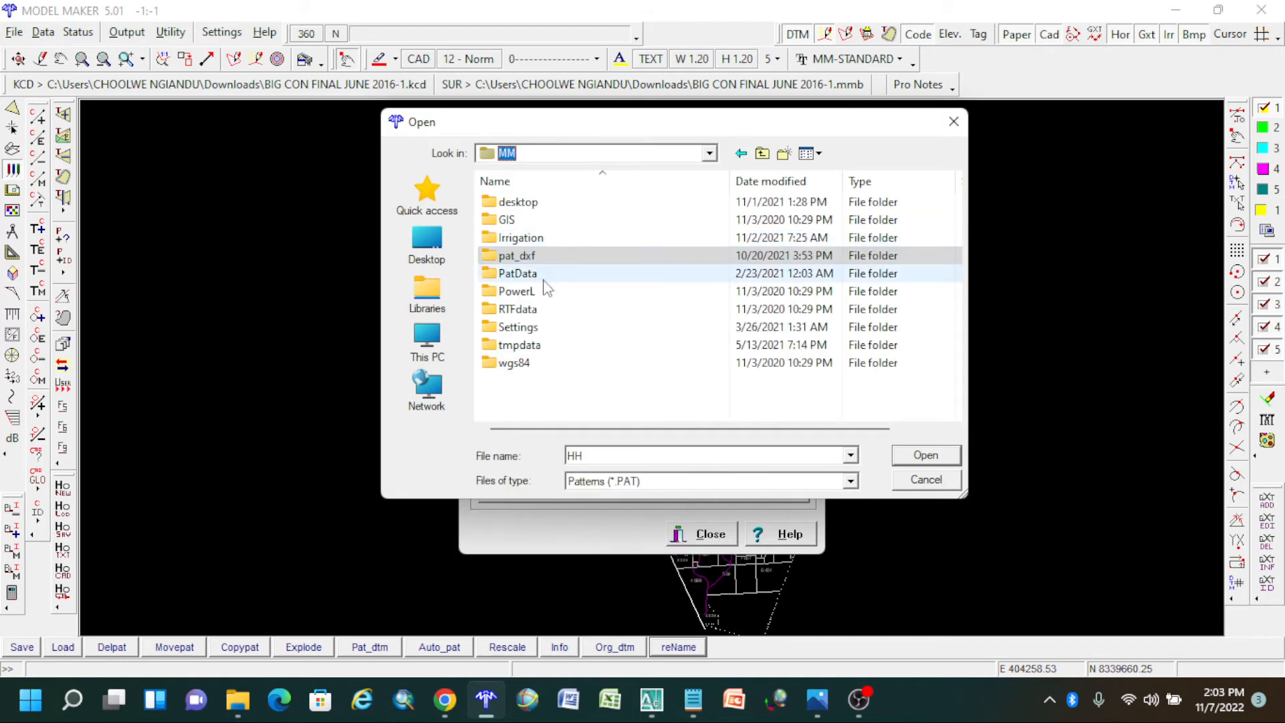
Point HH and VectorDraw to the MM\PatData _temp_ file as well.
{"action": "double_click", "coordinate": [517, 273]}
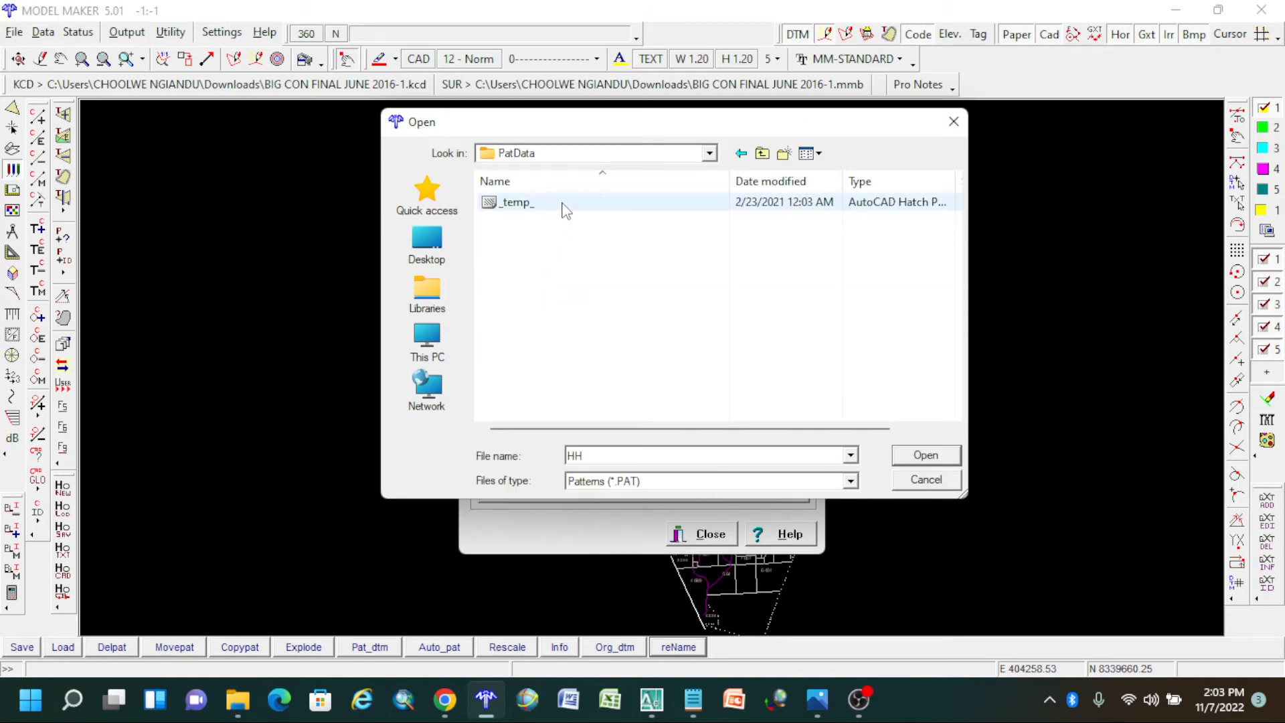
{"action": "left_click", "coordinate": [676, 646]}
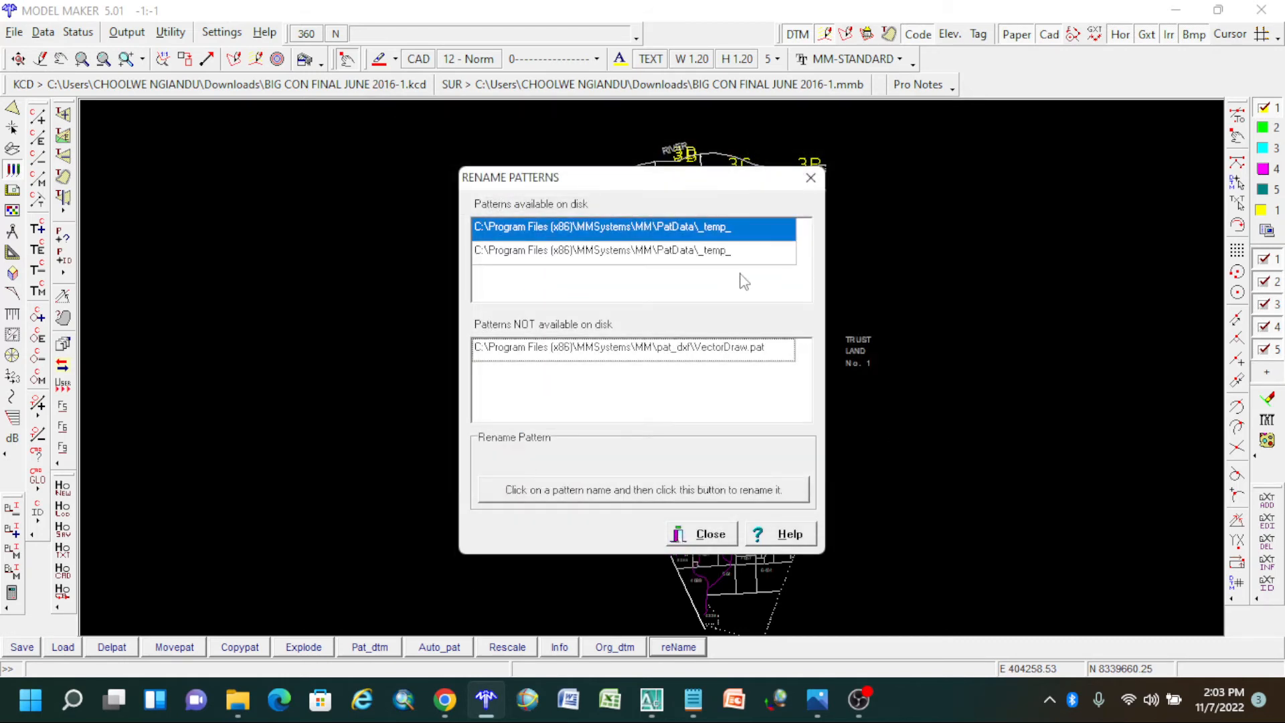
{"action": "double_click", "coordinate": [630, 346]}
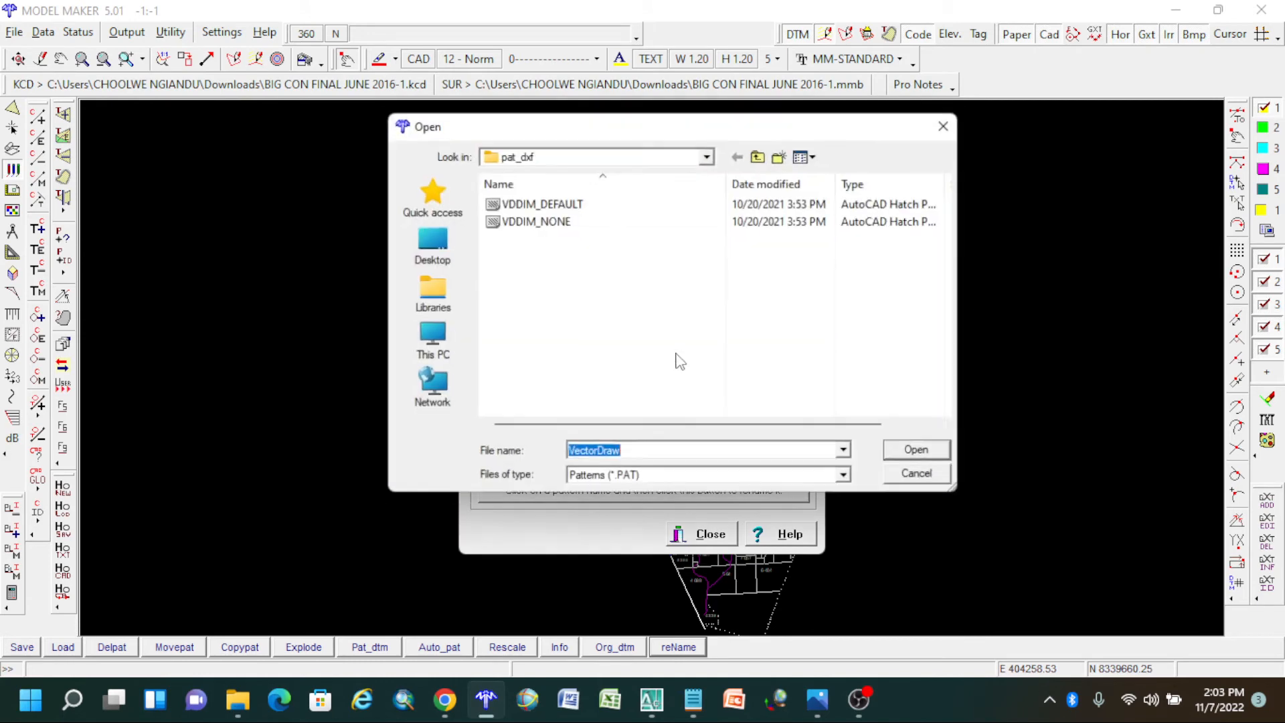
{"action": "left_click", "coordinate": [703, 157]}
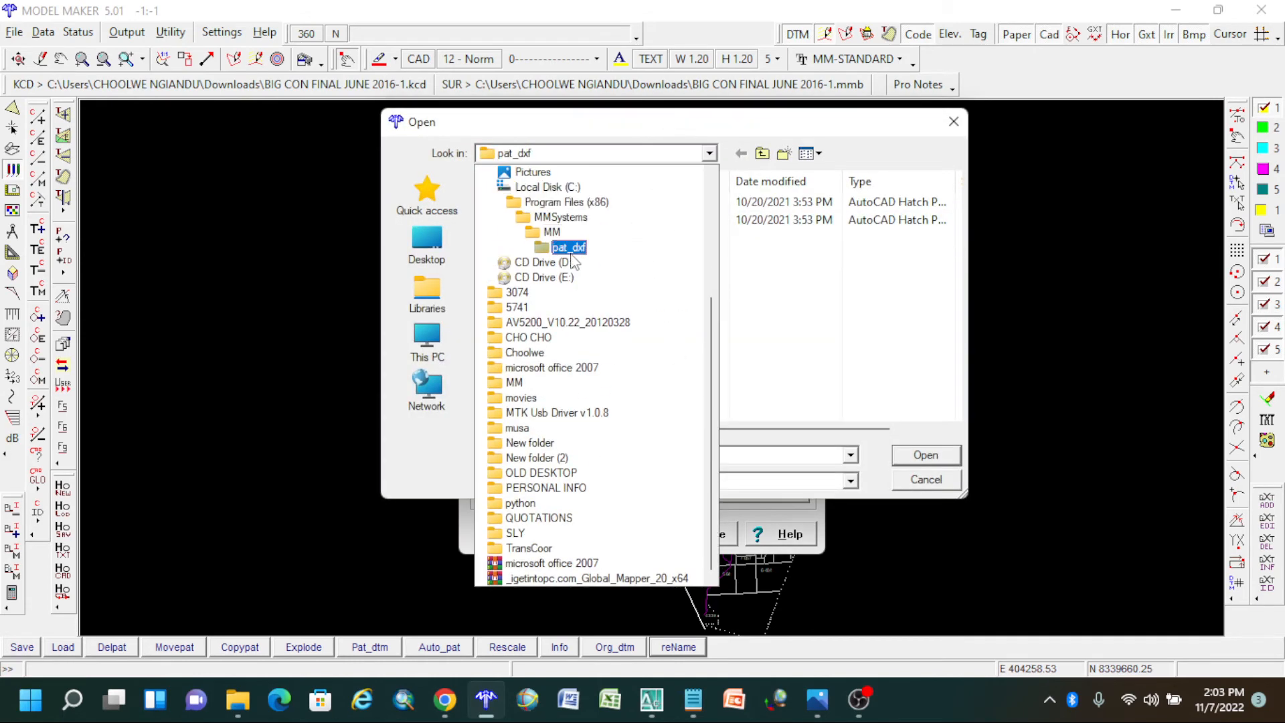
{"action": "left_click", "coordinate": [761, 153]}
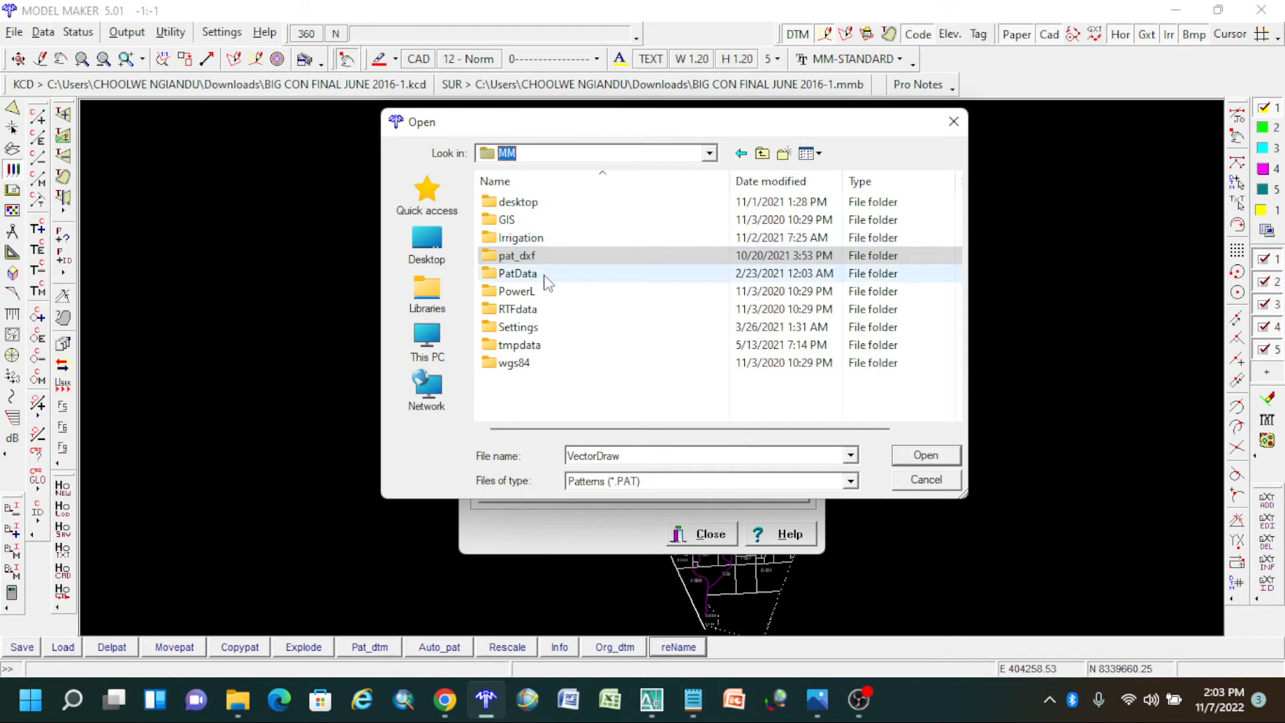
{"action": "double_click", "coordinate": [518, 273]}
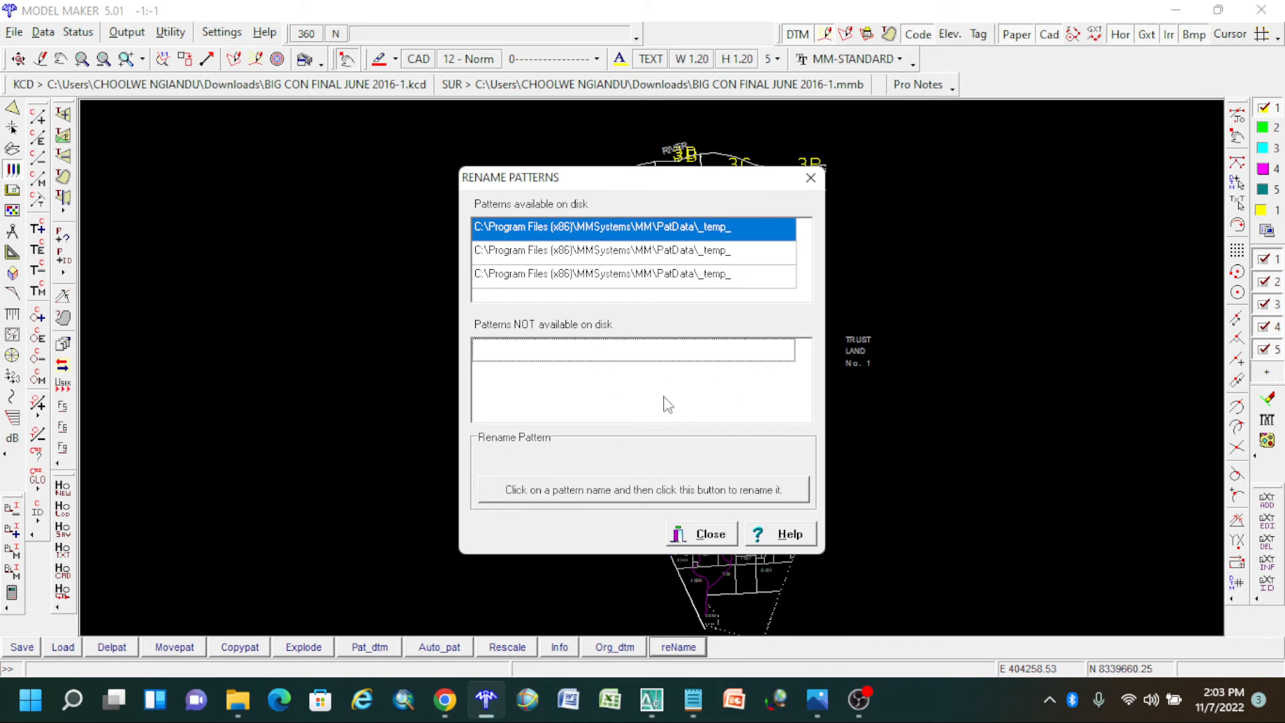
Close the Rename Patterns window so the survey map redraws without warnings.
{"action": "left_click", "coordinate": [700, 534]}
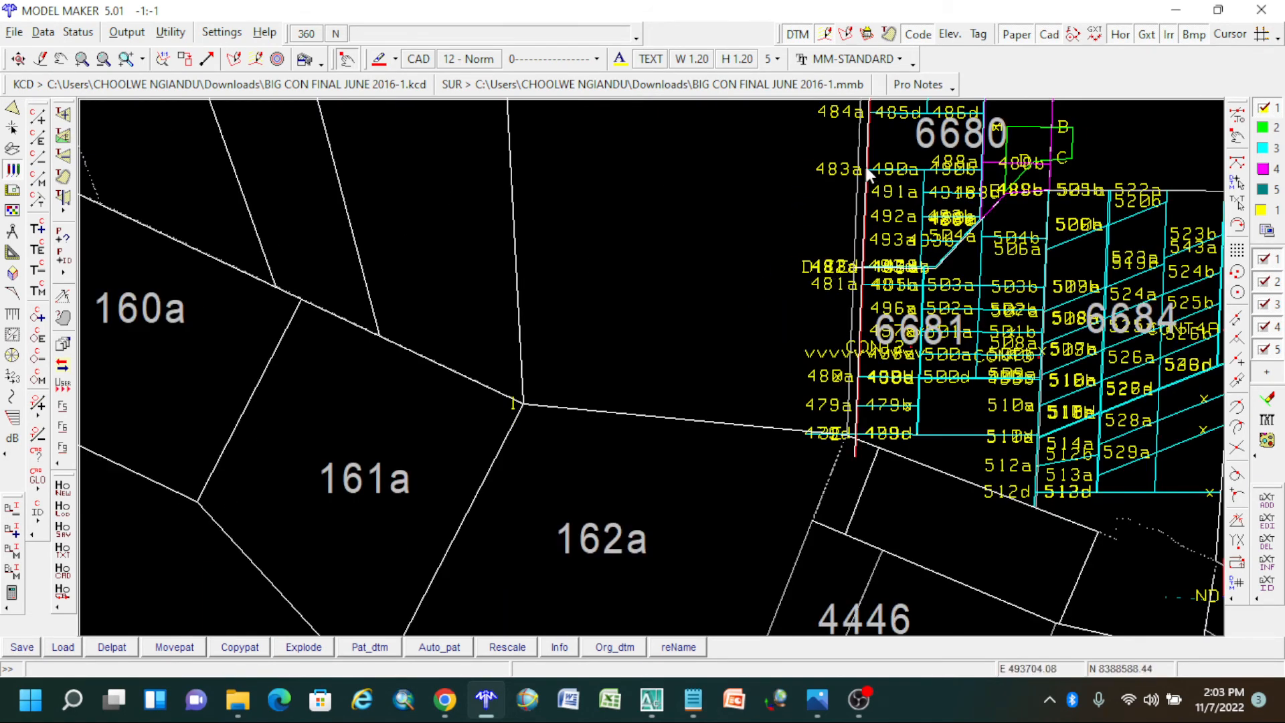
{"action": "mouse_move", "coordinate": [467, 452]}
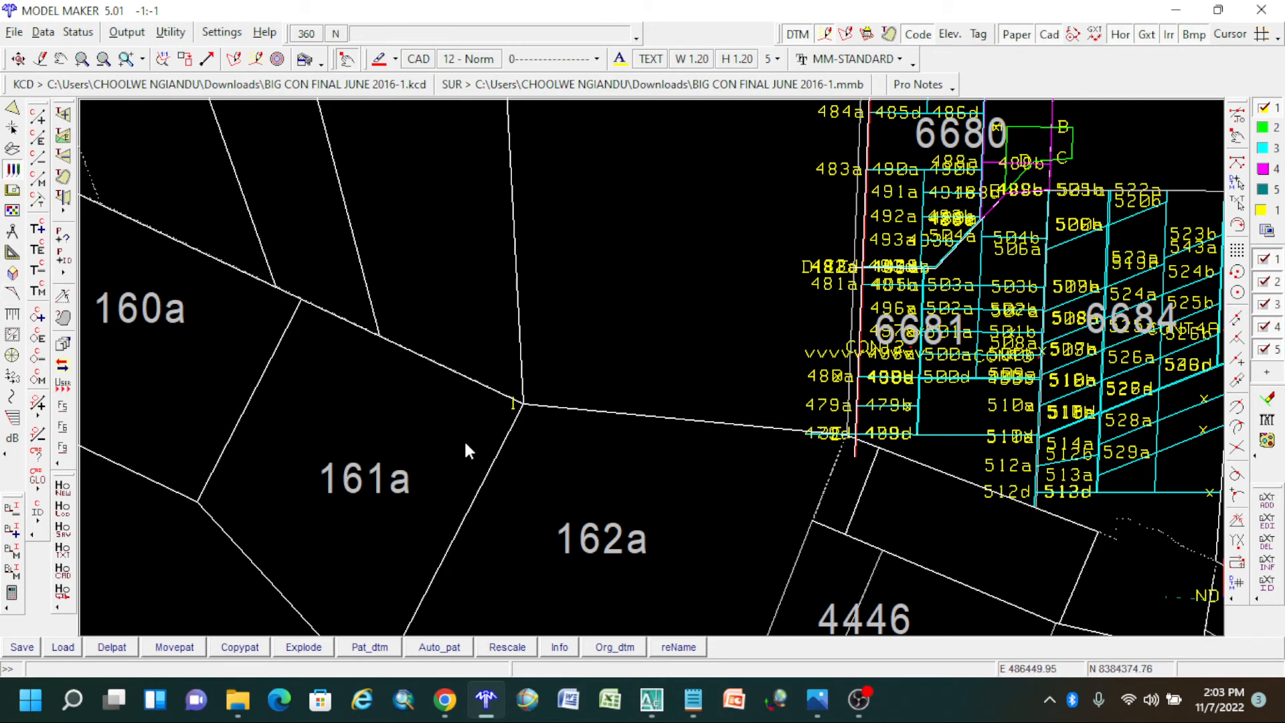
{"action": "mouse_move", "coordinate": [254, 178]}
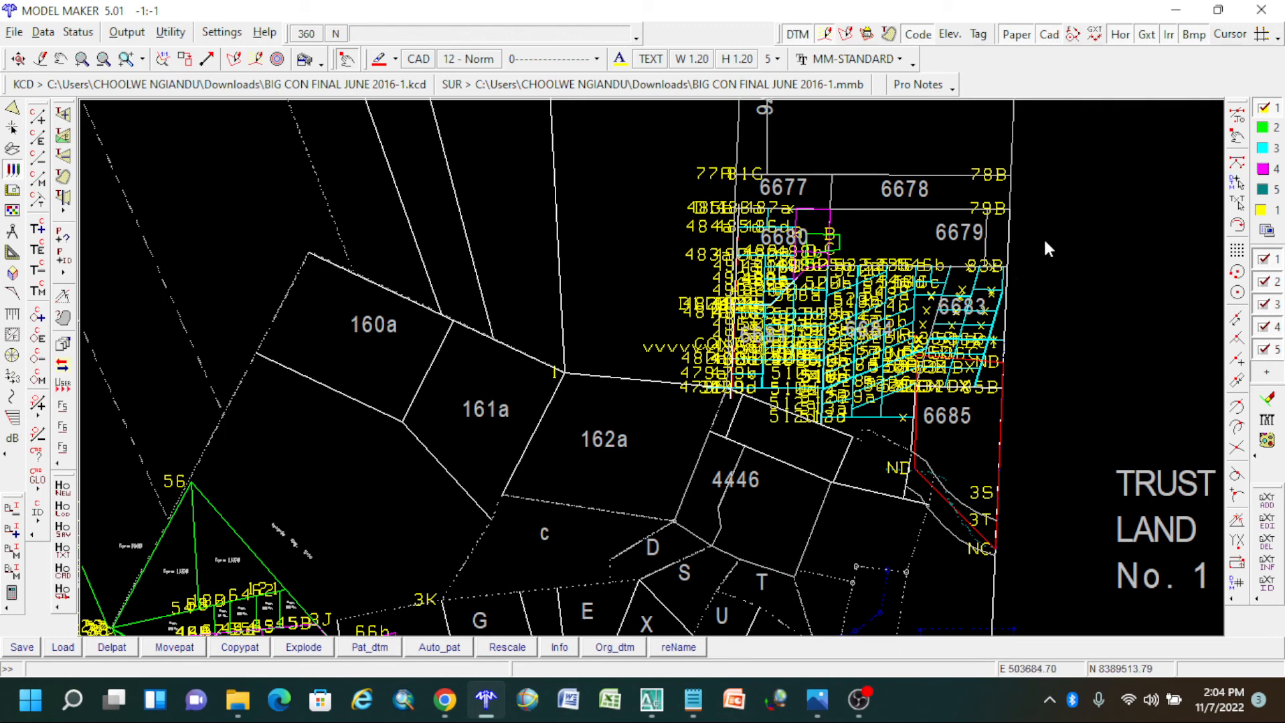
{"action": "mouse_move", "coordinate": [951, 254]}
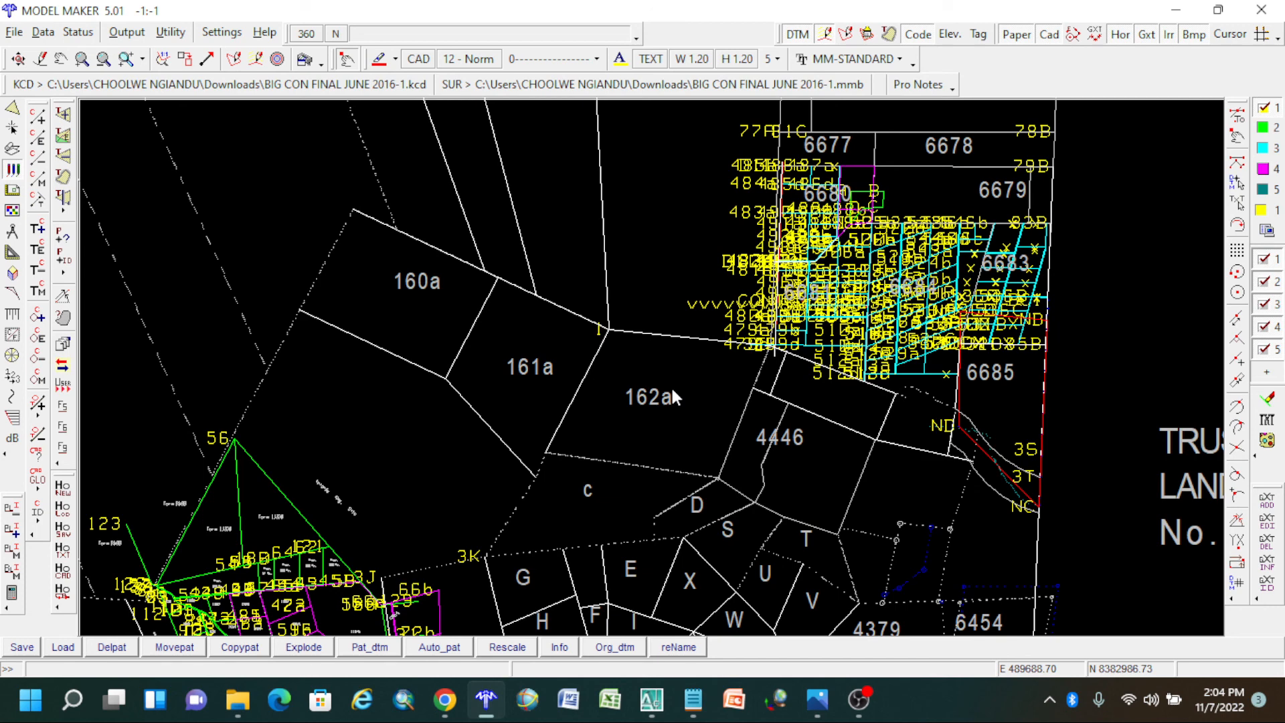
{"action": "mouse_move", "coordinate": [635, 336]}
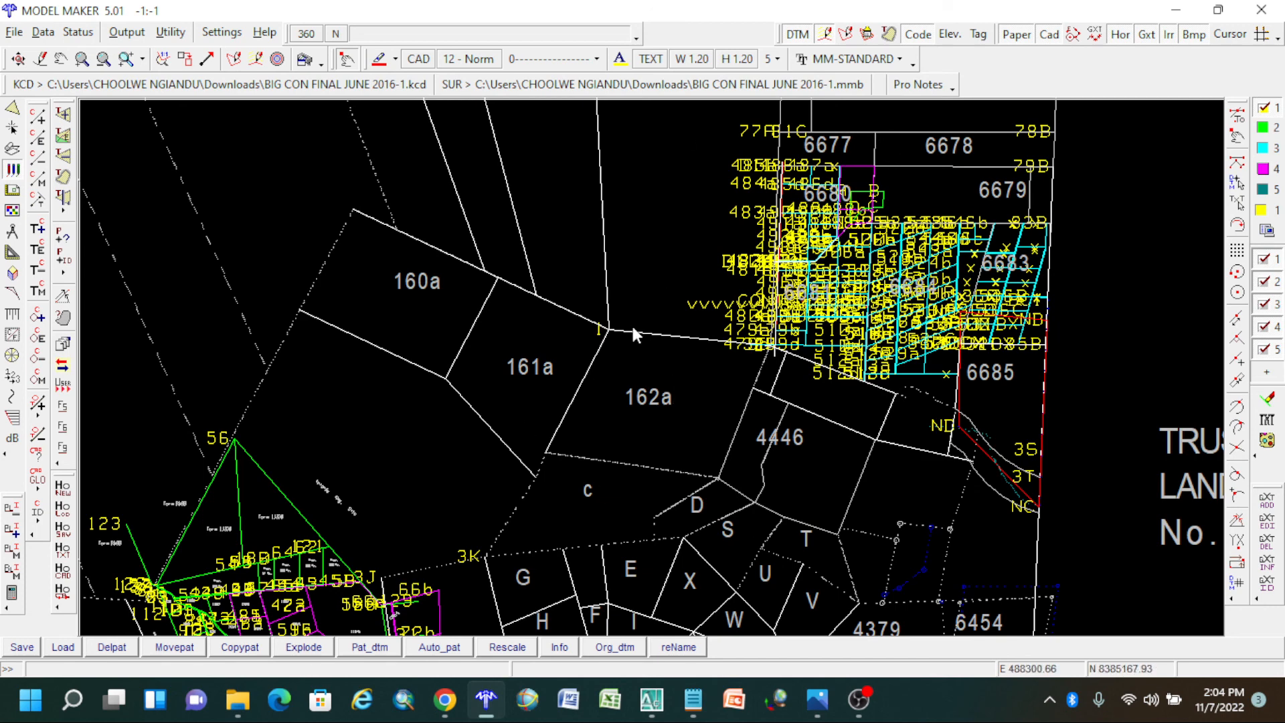
{"action": "mouse_move", "coordinate": [1142, 57]}
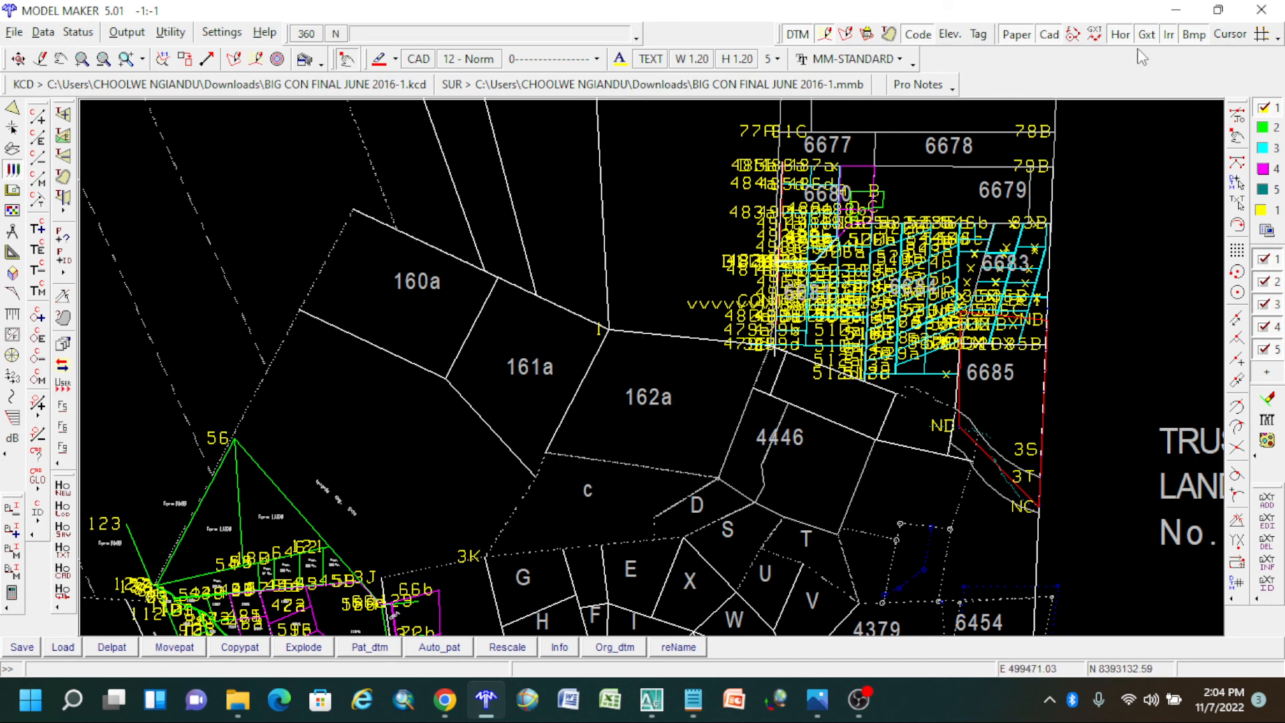